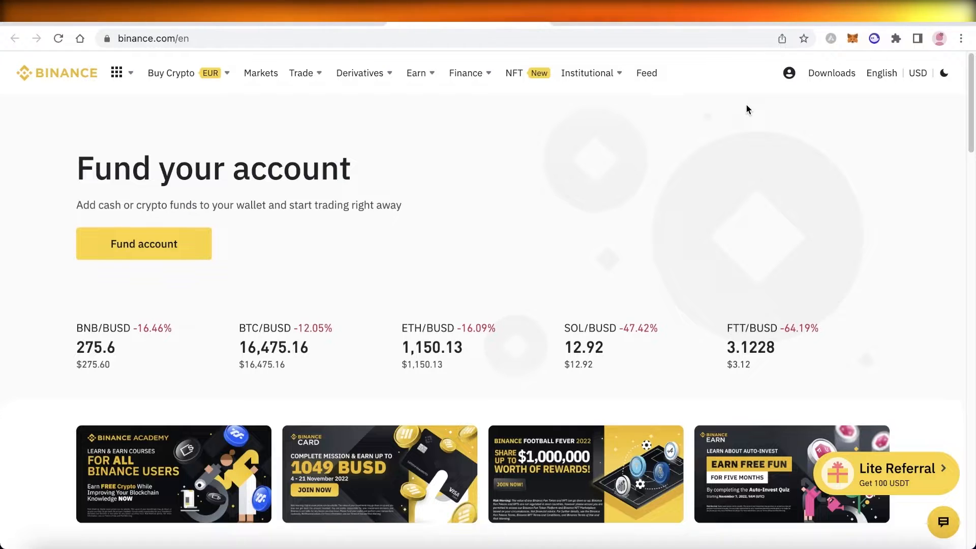
- Open Wallet Overview from the profile menu and review the 0.00 BTC estimated balance
scroll("down", 3)
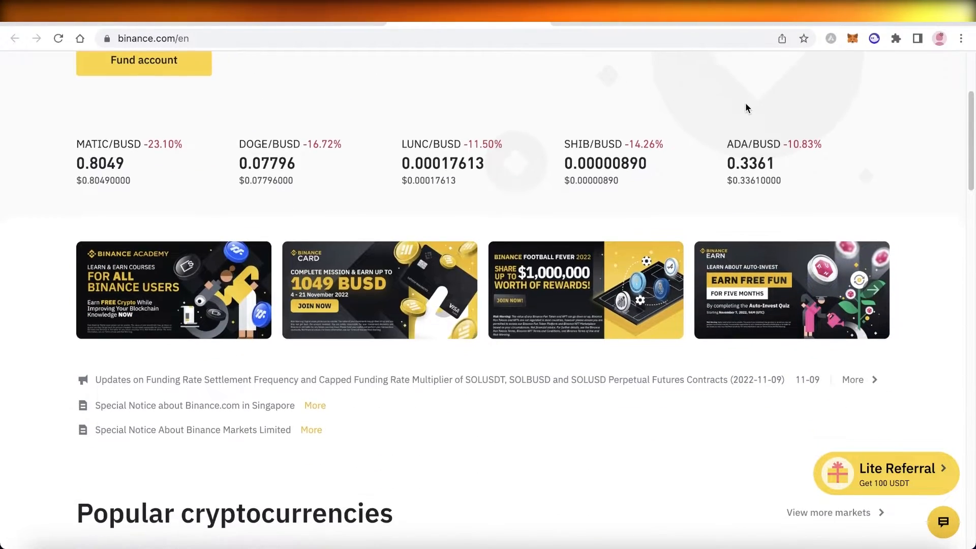
left_click(586, 72)
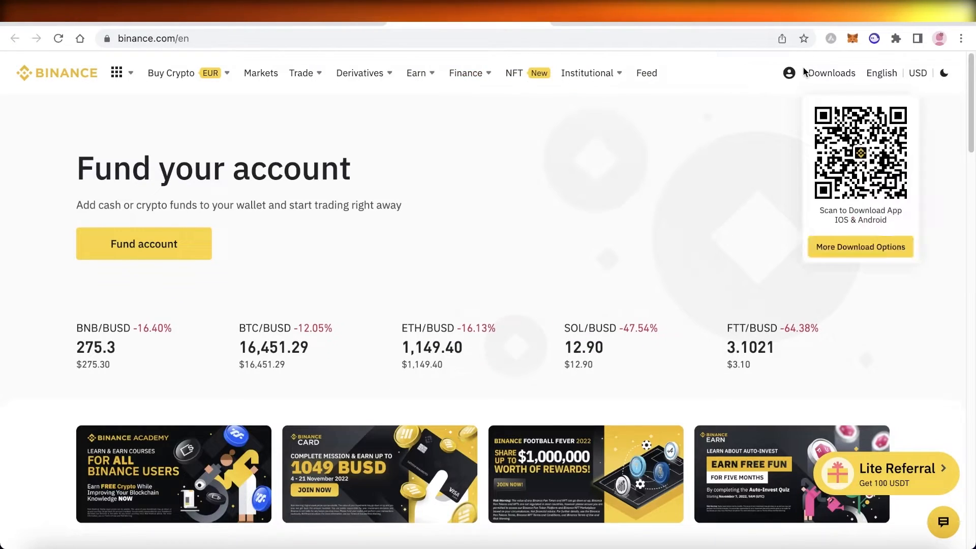
mouse_move(671, 111)
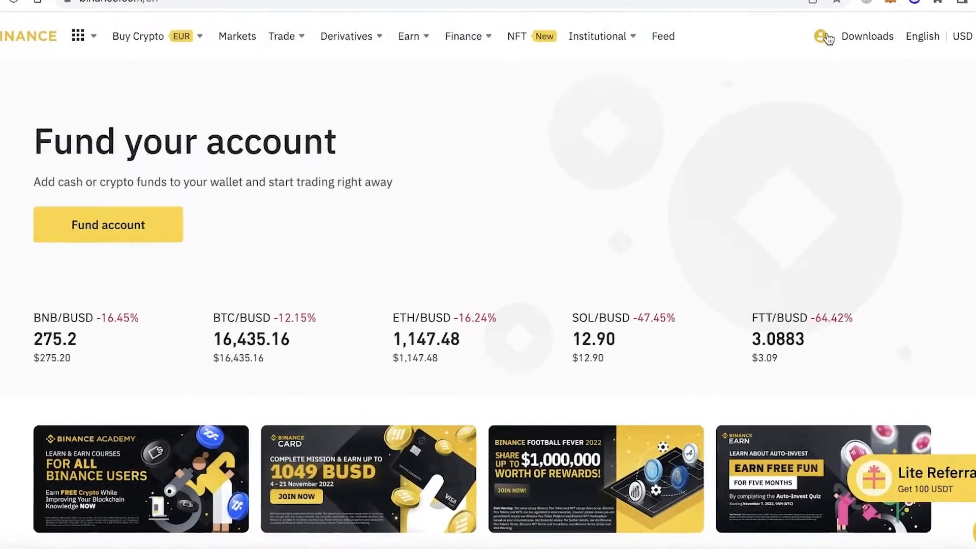
left_click(824, 36)
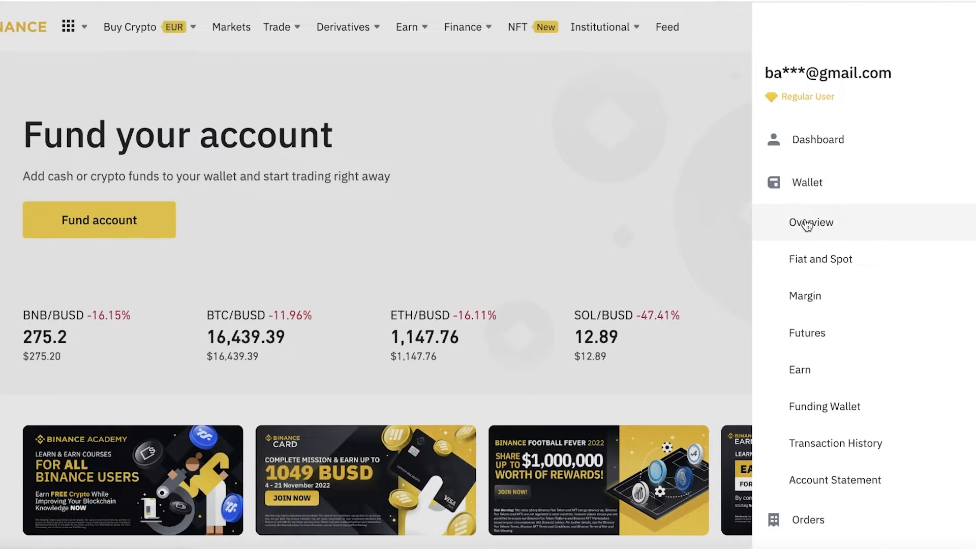
left_click(811, 222)
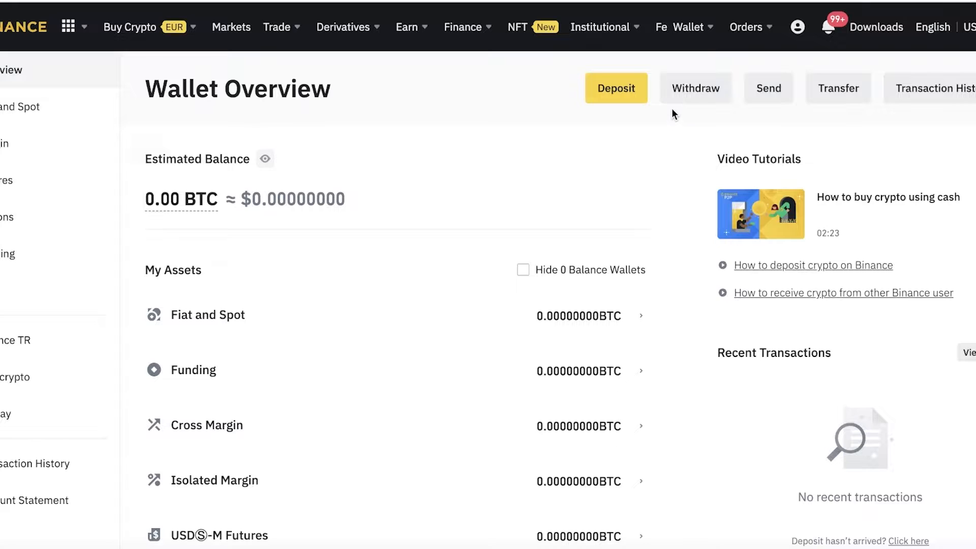
scroll("down", 3)
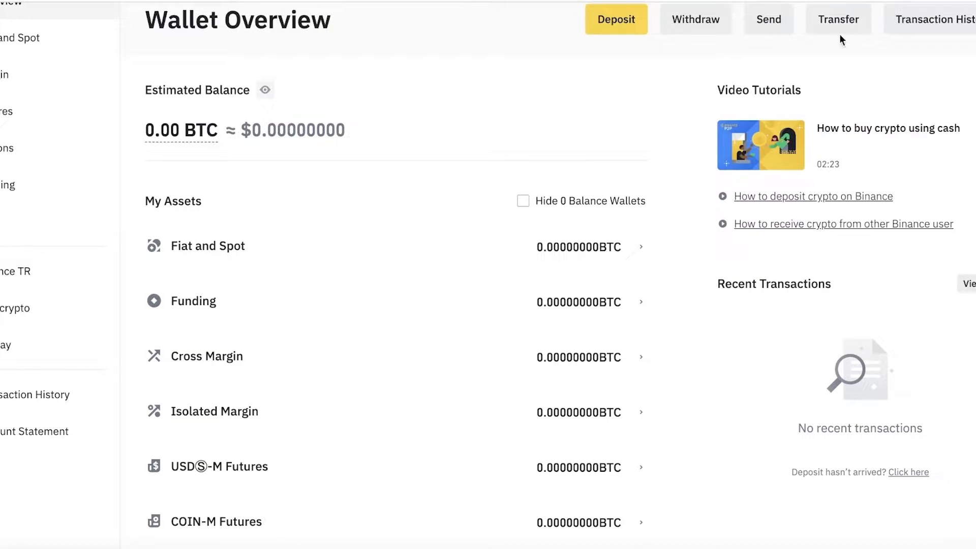
scroll("up", 3)
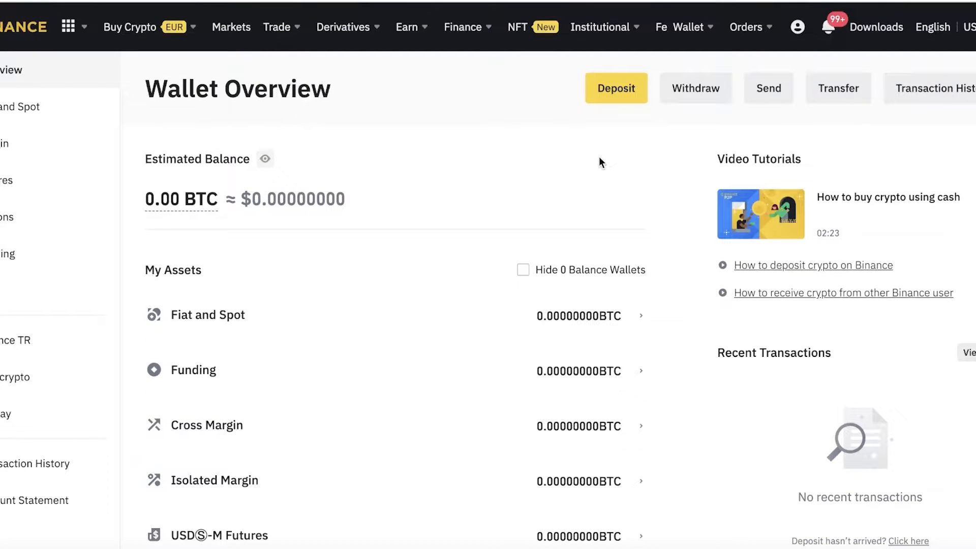
mouse_move(504, 136)
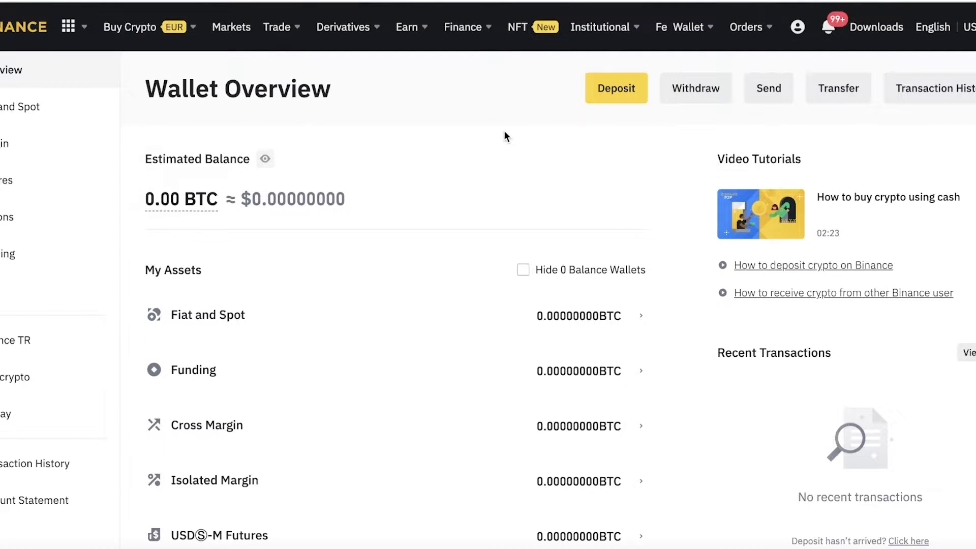
- Open ETH 2.0 Staking and scroll to the FAQ on redemption, APR, BETH and balance
left_click(131, 27)
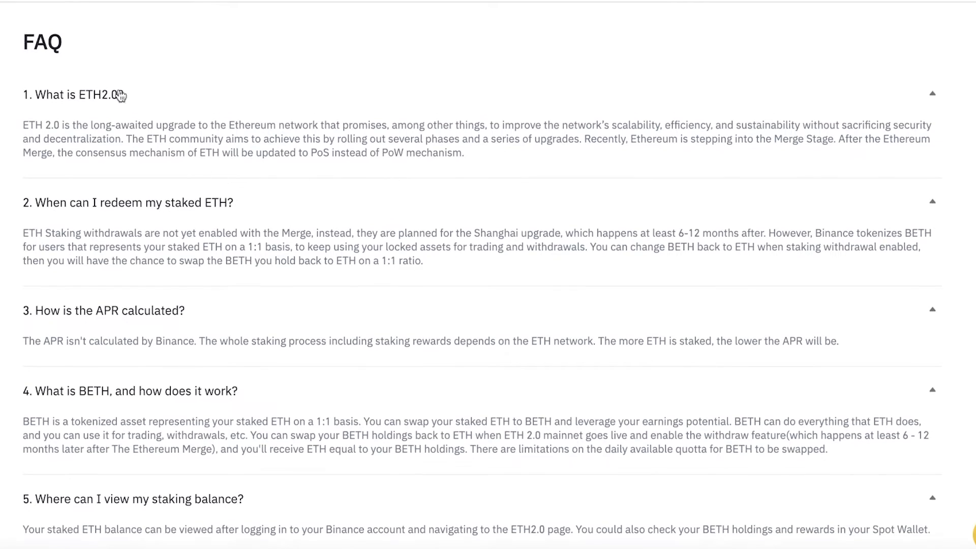
mouse_move(354, 119)
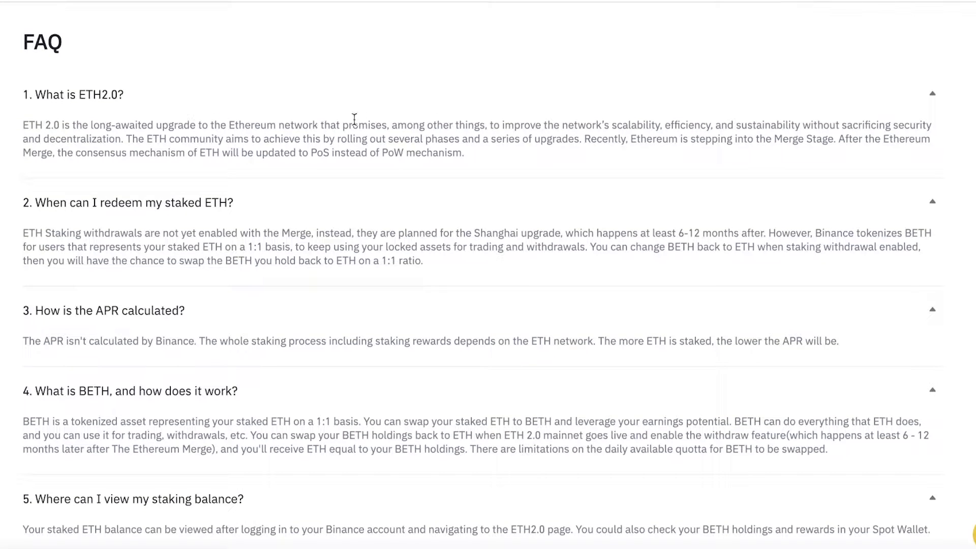
mouse_move(477, 202)
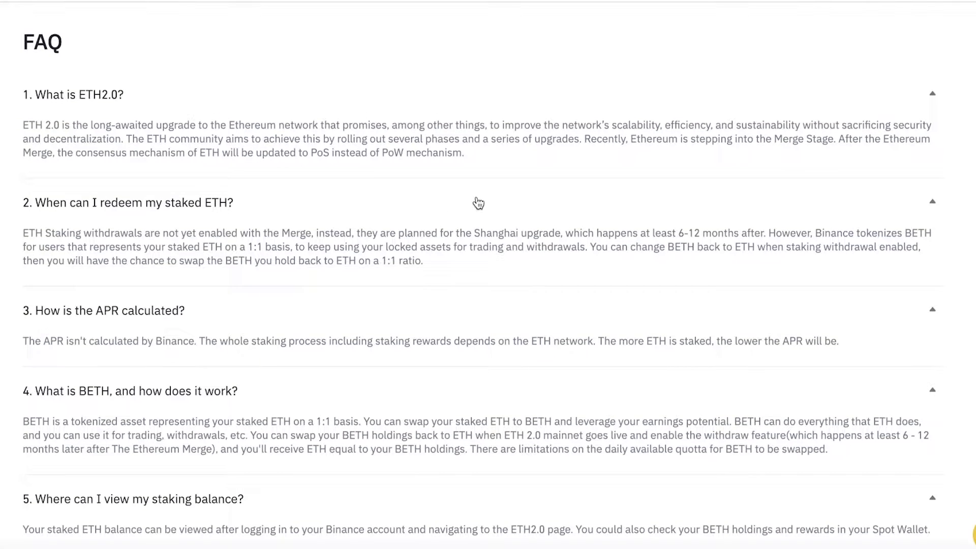
mouse_move(710, 217)
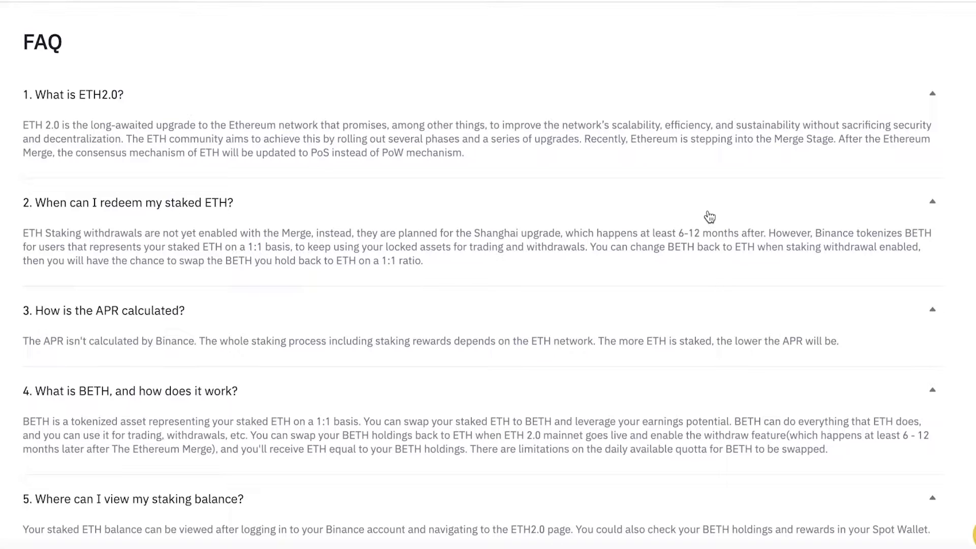
mouse_move(671, 195)
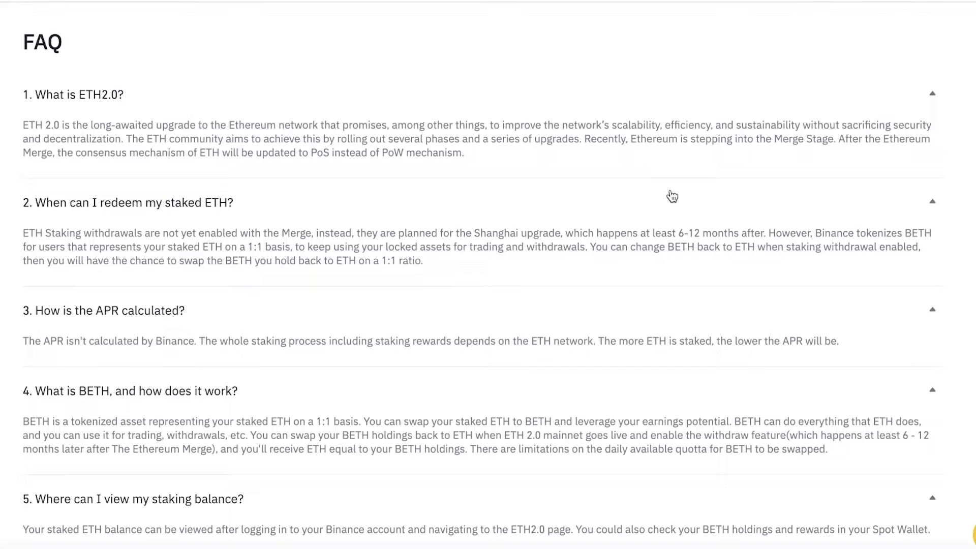
mouse_move(822, 129)
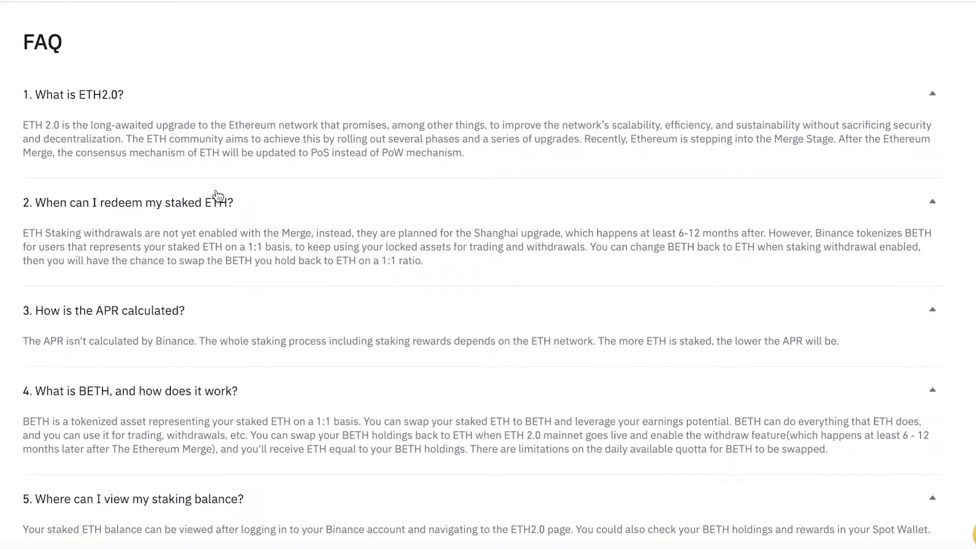
mouse_move(403, 169)
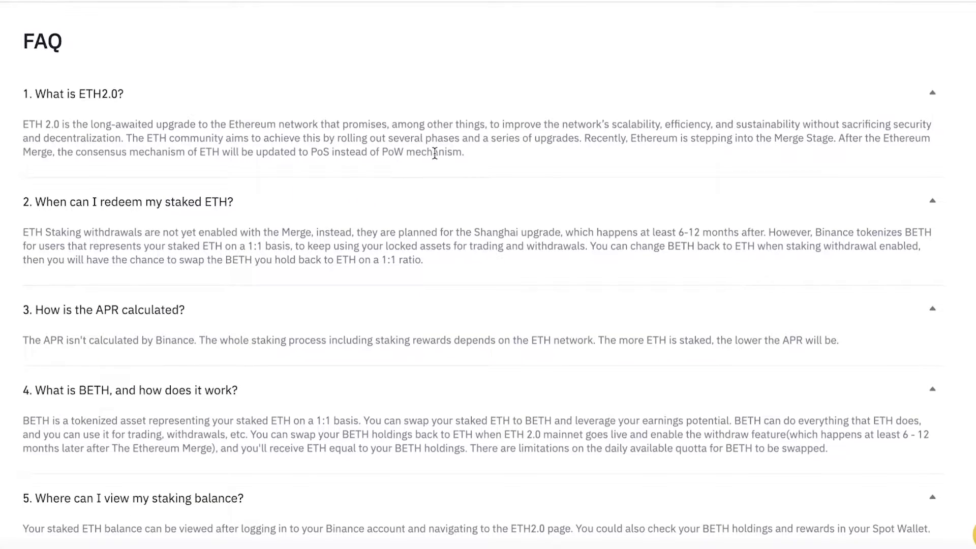
scroll("down", 3)
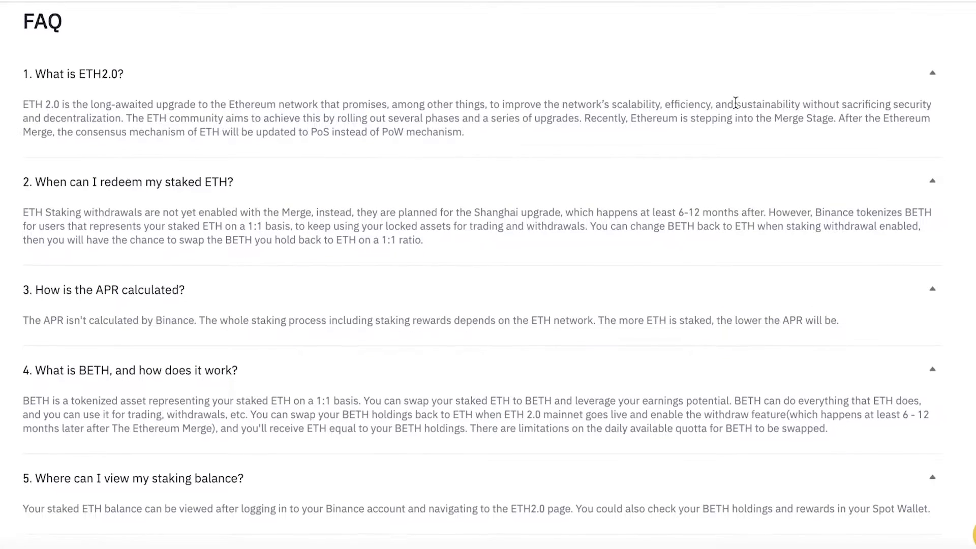
scroll("down", 3)
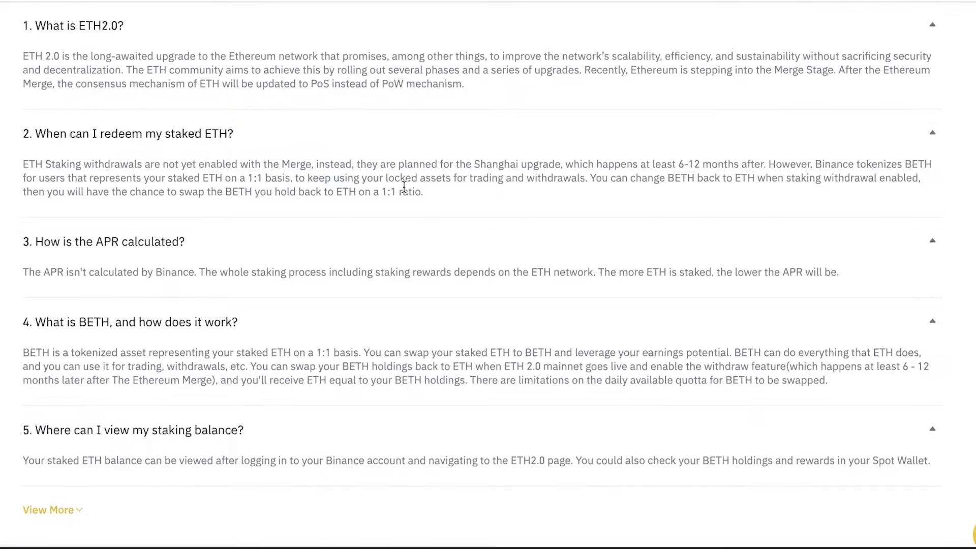
scroll("down", 3)
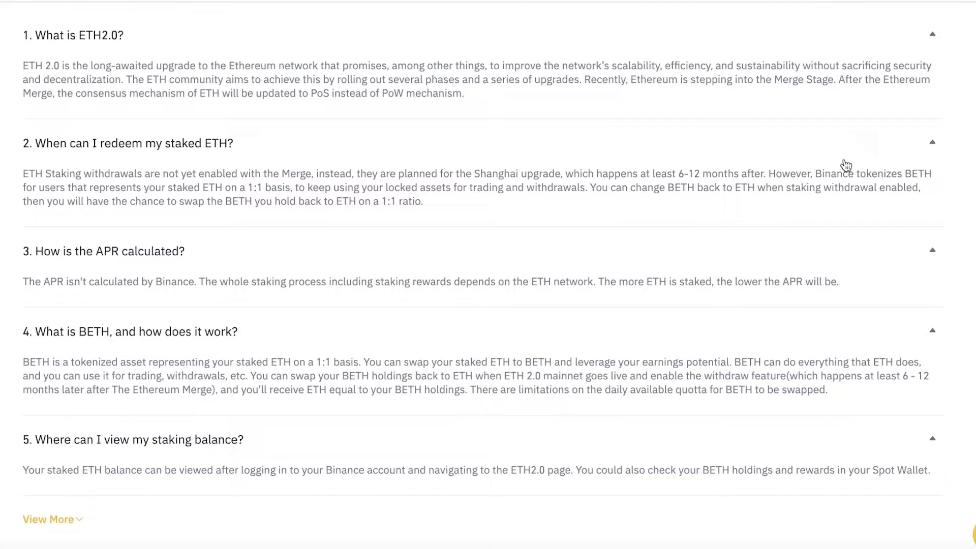
mouse_move(657, 268)
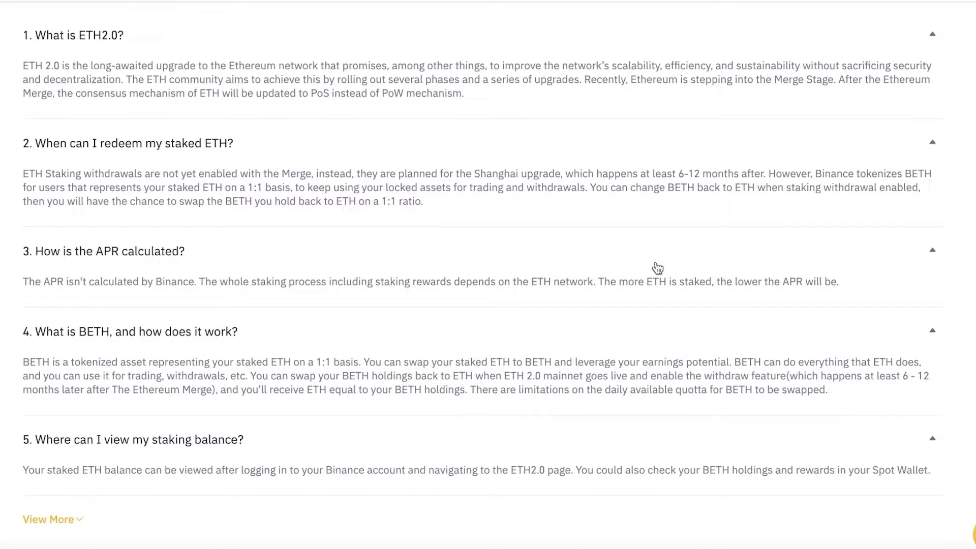
mouse_move(664, 202)
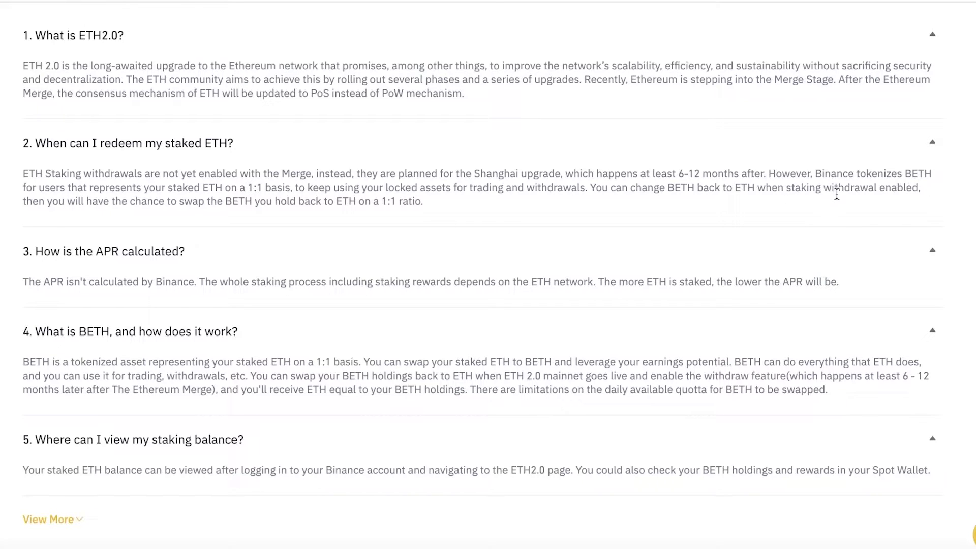
mouse_move(92, 230)
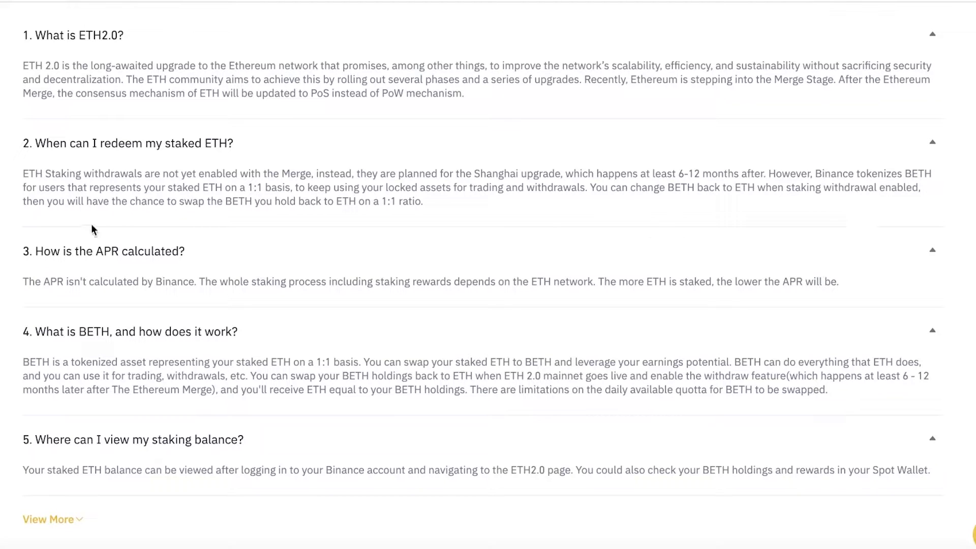
mouse_move(294, 260)
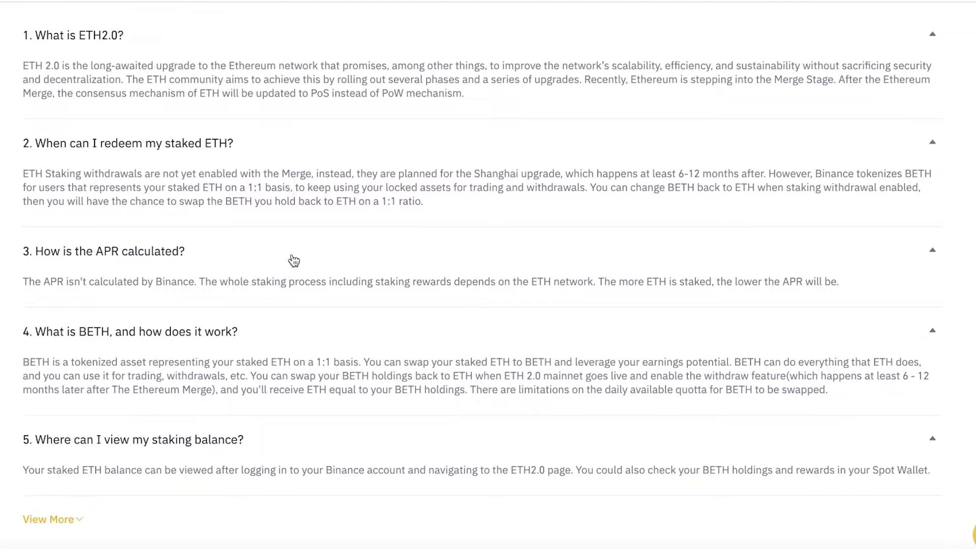
mouse_move(441, 233)
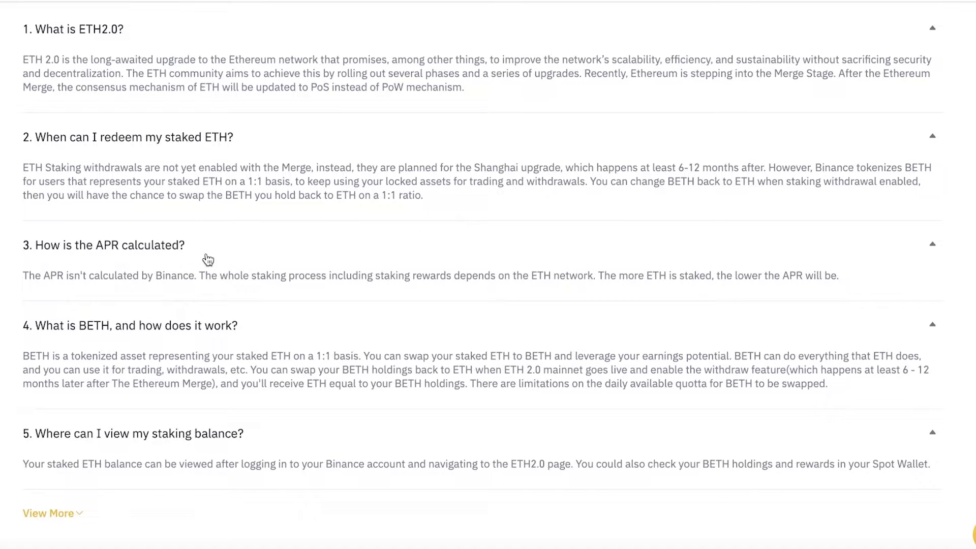
mouse_move(678, 291)
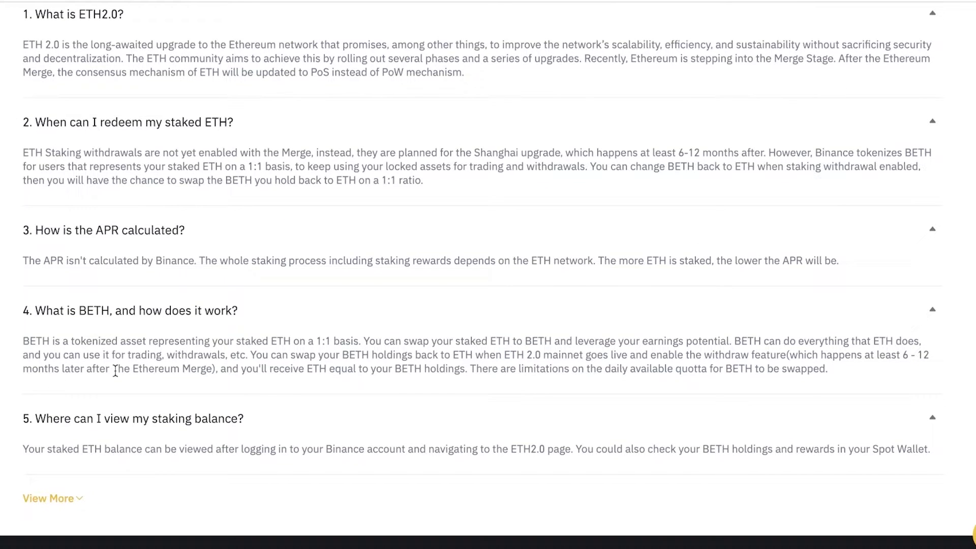
mouse_move(673, 347)
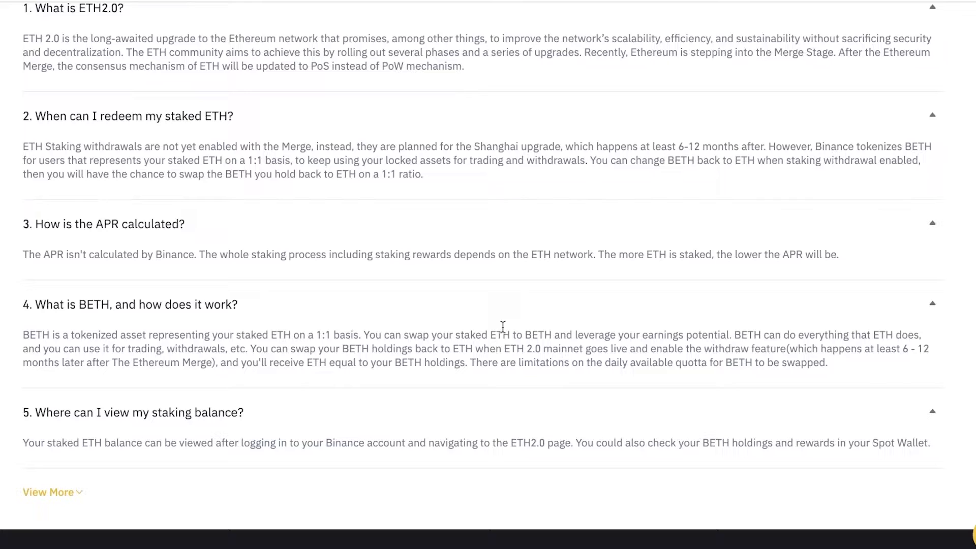
mouse_move(505, 330)
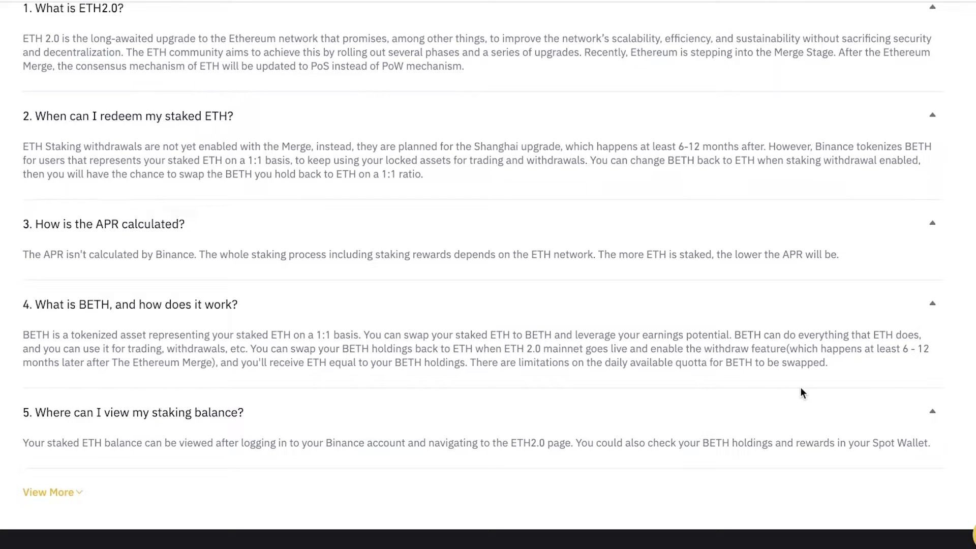
- Read the five FAQ answers, then return to the page top showing APR up to 5.20%
scroll("down", 3)
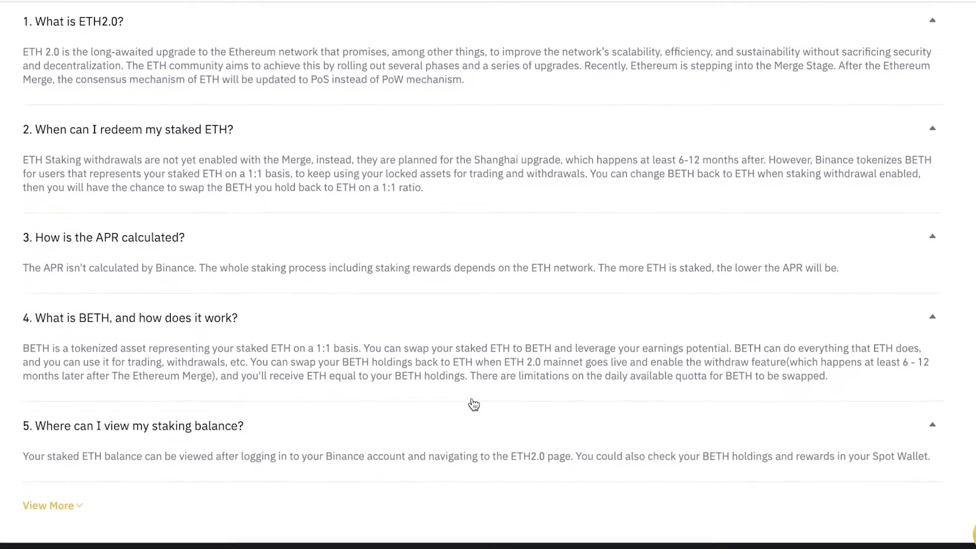
mouse_move(473, 404)
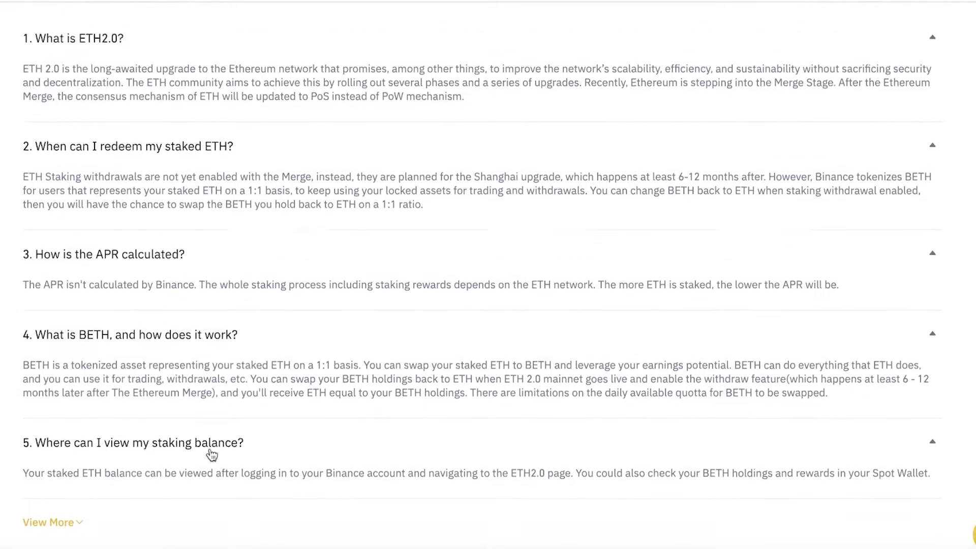
left_click(600, 18)
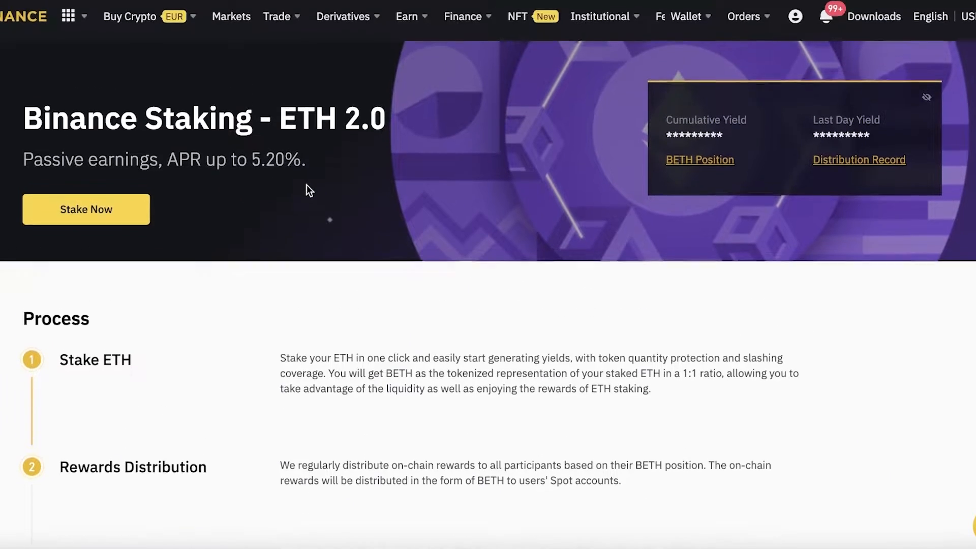
- Start staking and enter 1 ETH as the stake amount
left_click(86, 209)
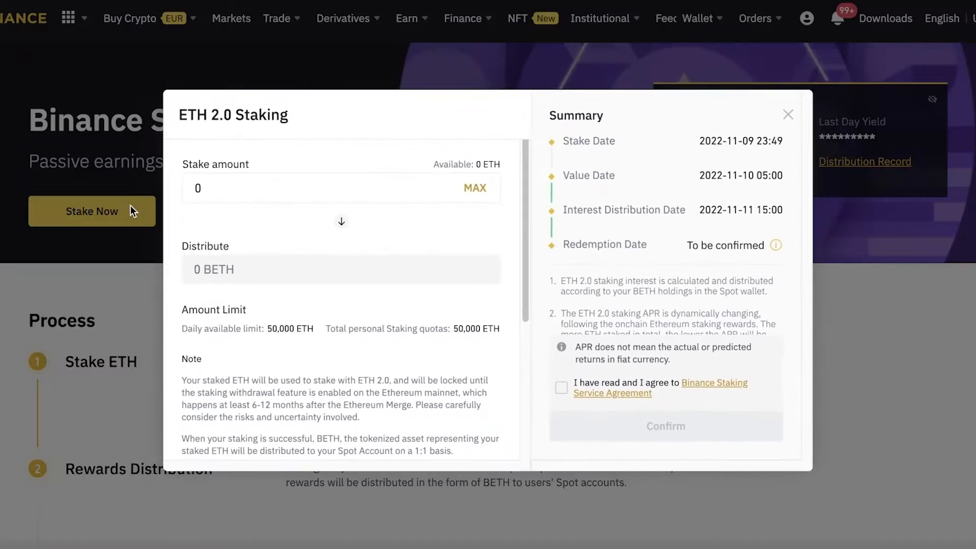
scroll("down", 3)
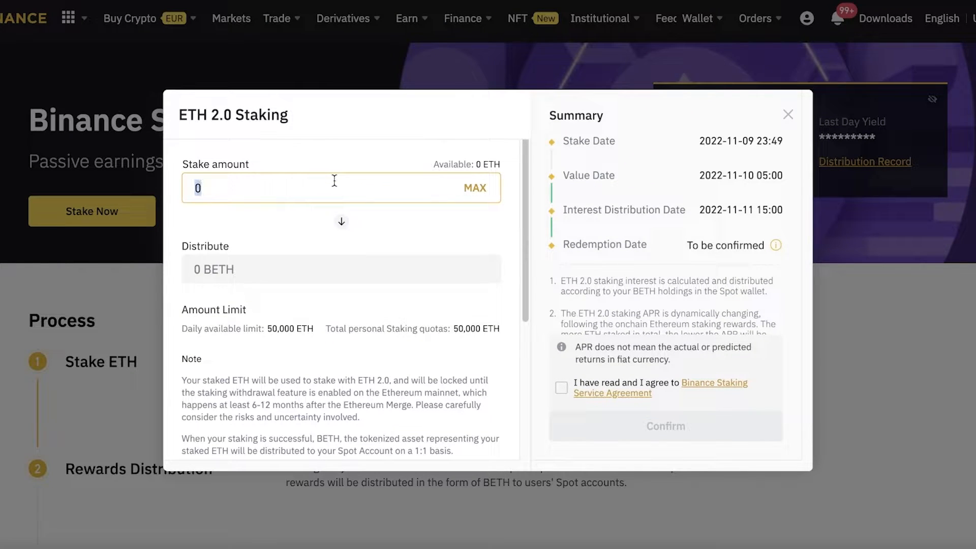
type("1")
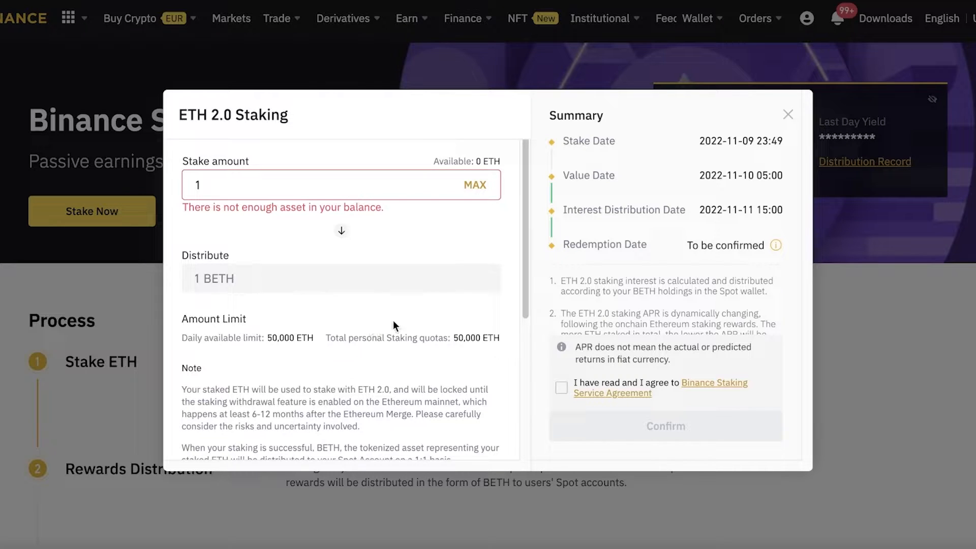
- Review the dialog's Note and stake summary, then agree to the Binance Staking Service Agreement
scroll("down", 3)
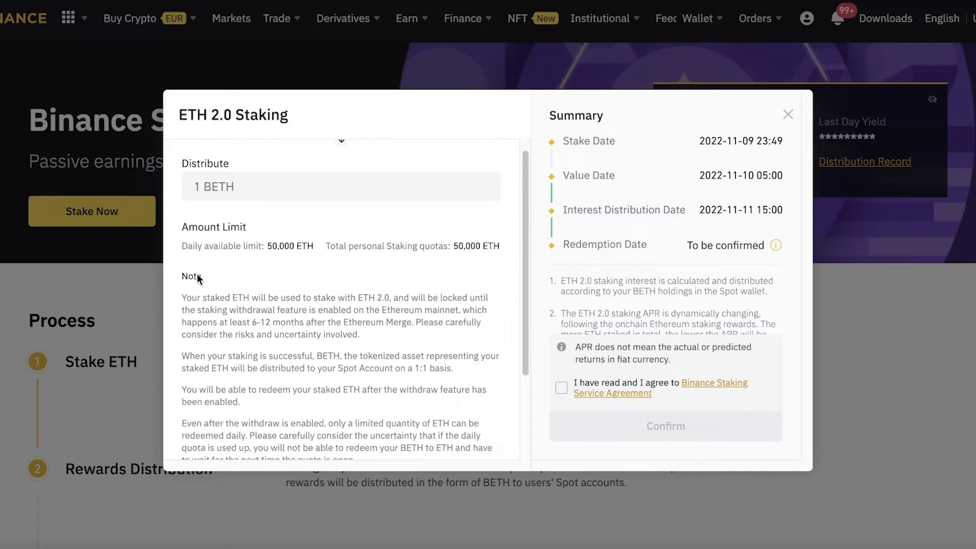
scroll("down", 3)
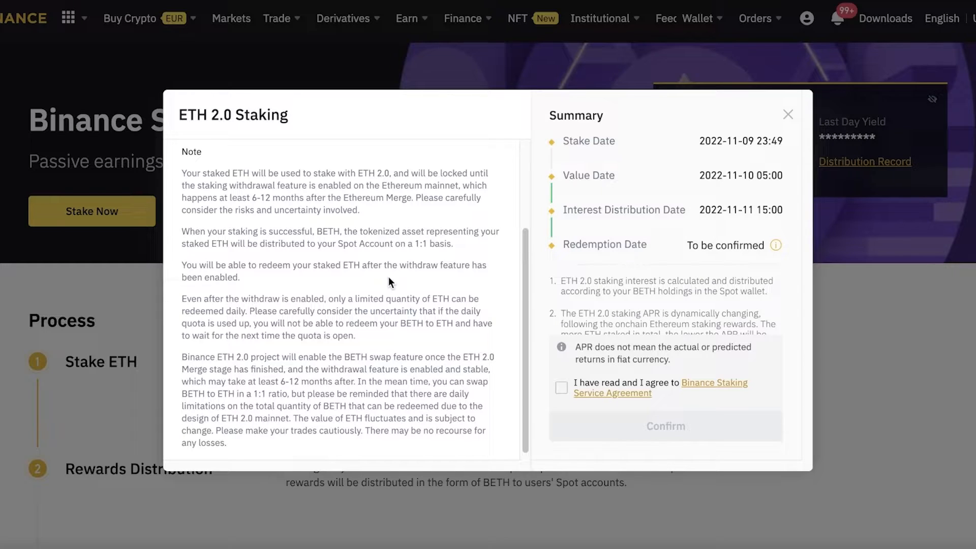
mouse_move(744, 212)
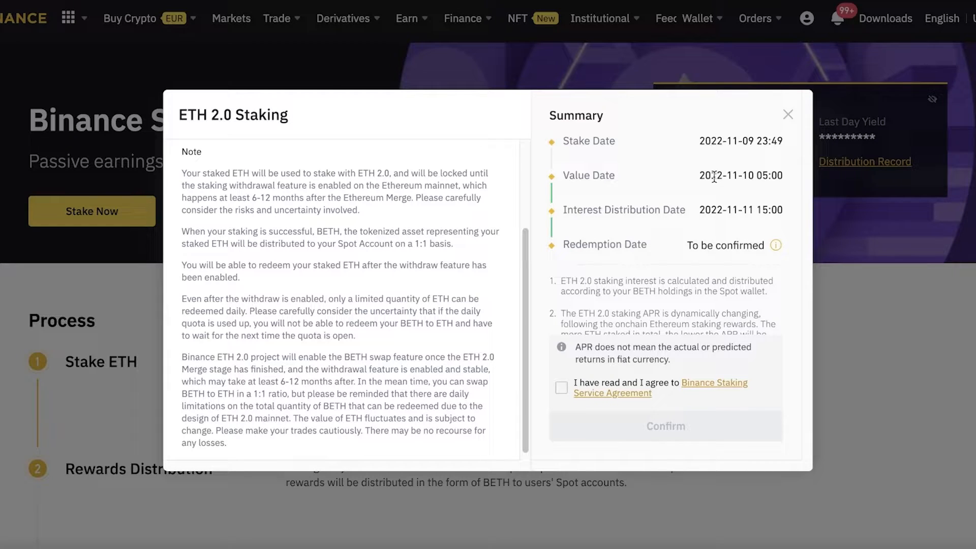
mouse_move(755, 169)
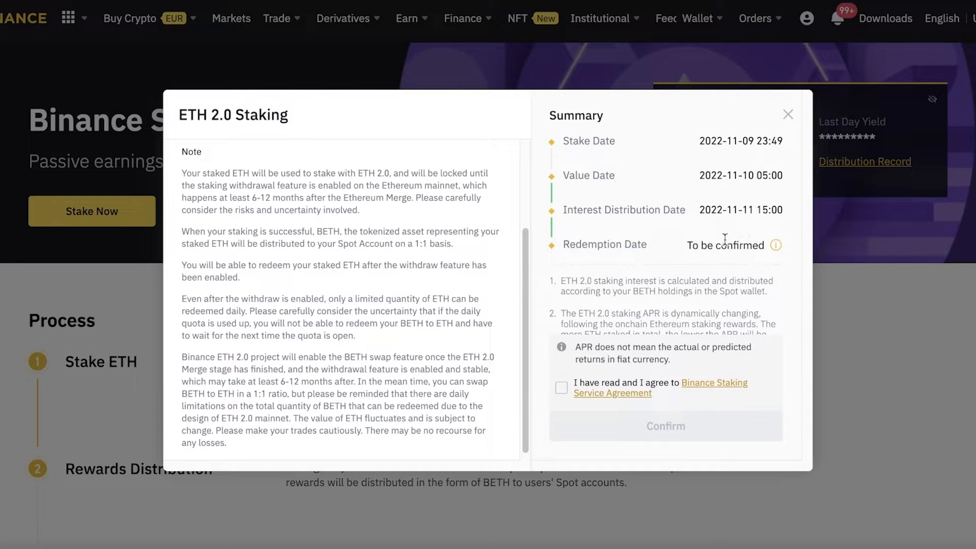
mouse_move(775, 245)
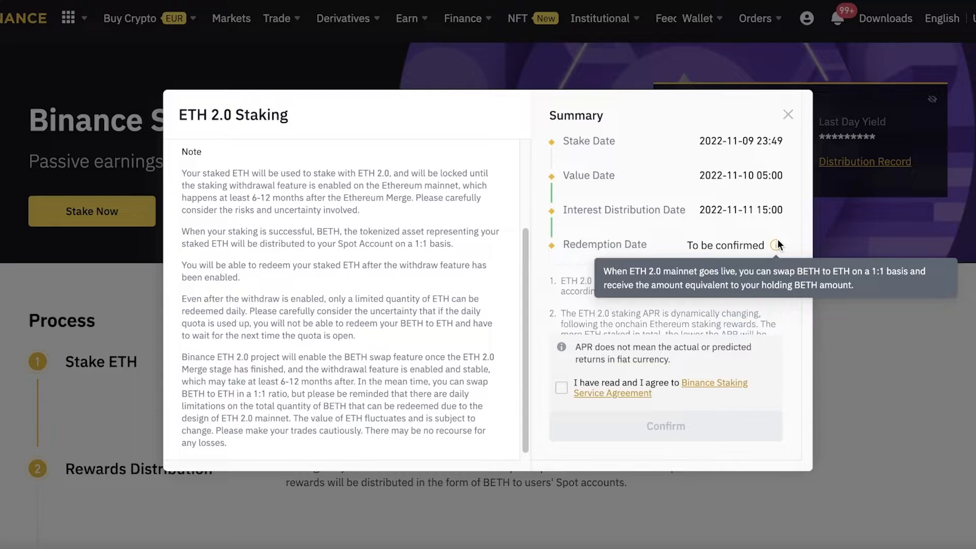
mouse_move(602, 240)
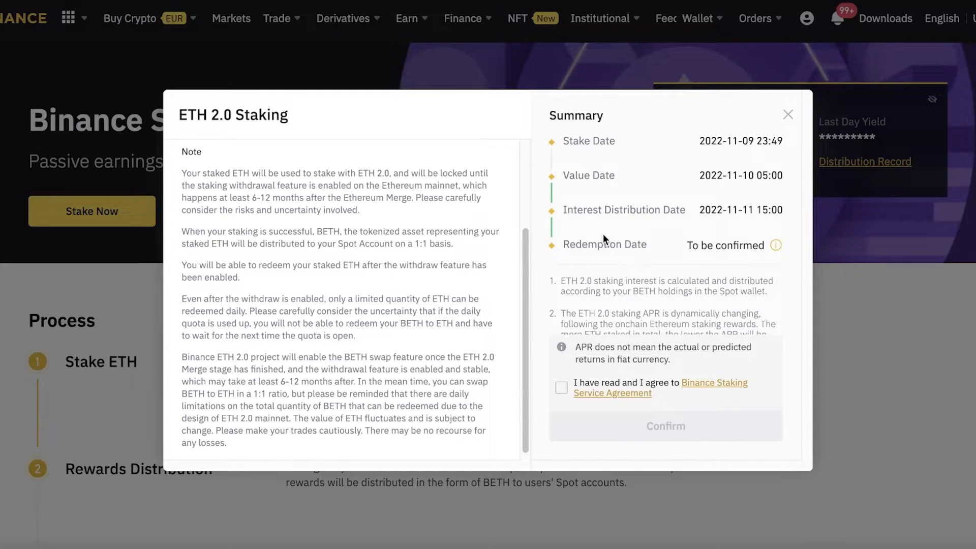
mouse_move(610, 313)
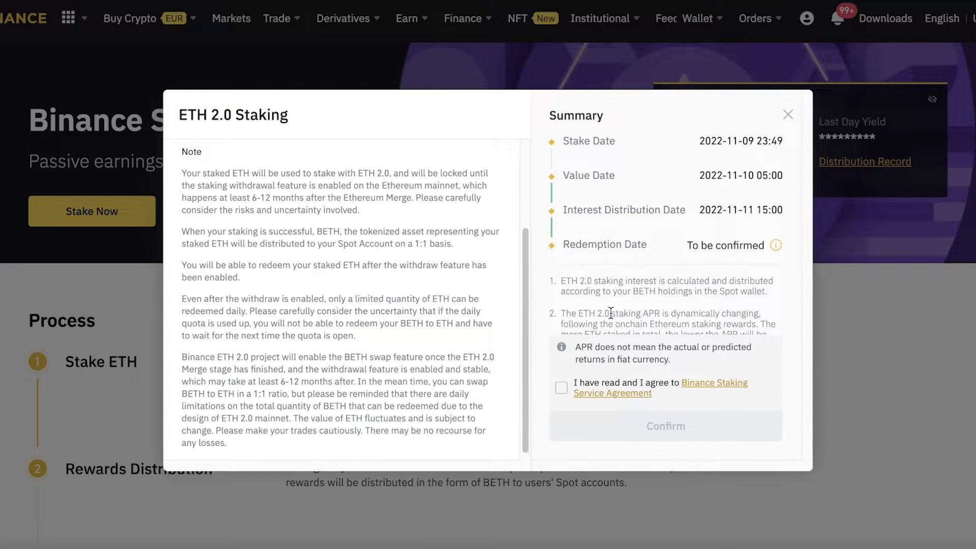
mouse_move(716, 268)
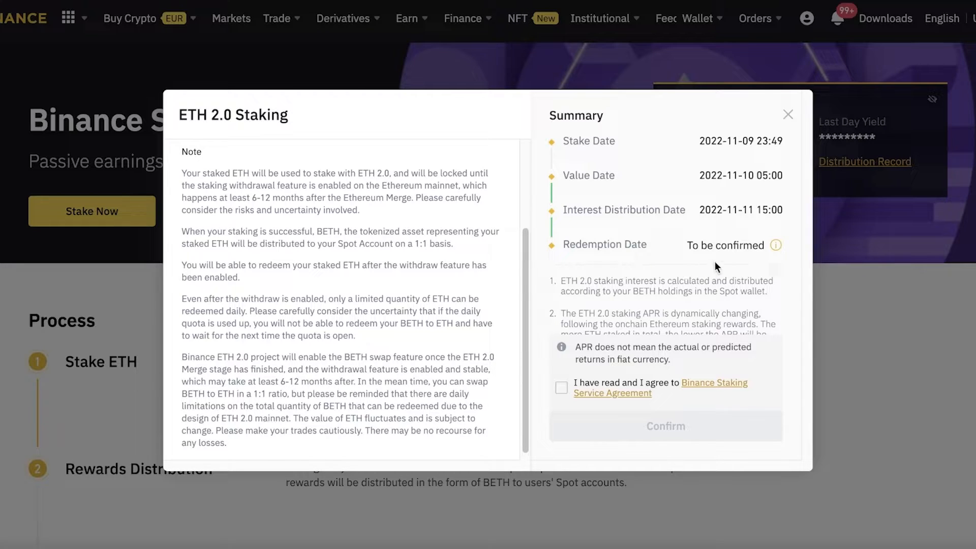
left_click(561, 387)
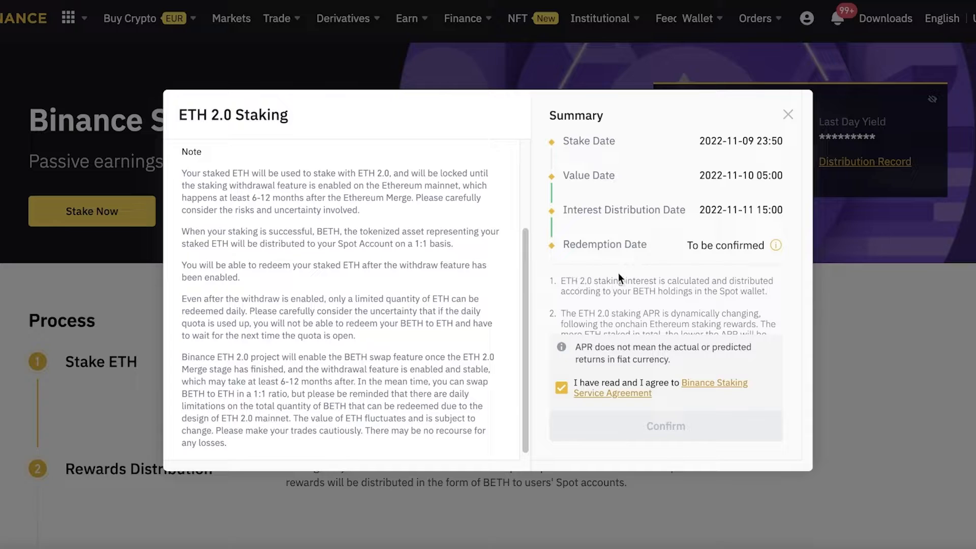
mouse_move(642, 300)
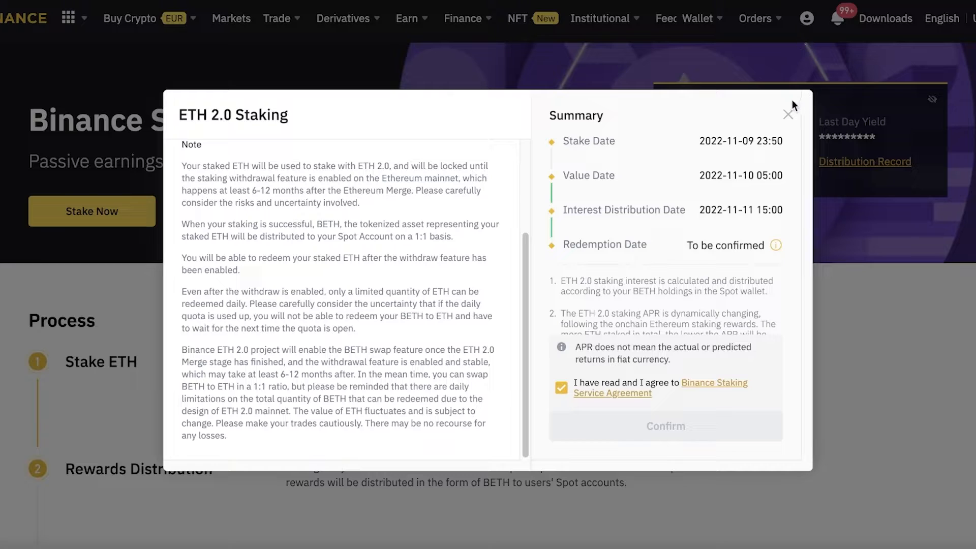
- Close the ETH 2.0 staking dialog without staking and scroll around the staking page
left_click(788, 114)
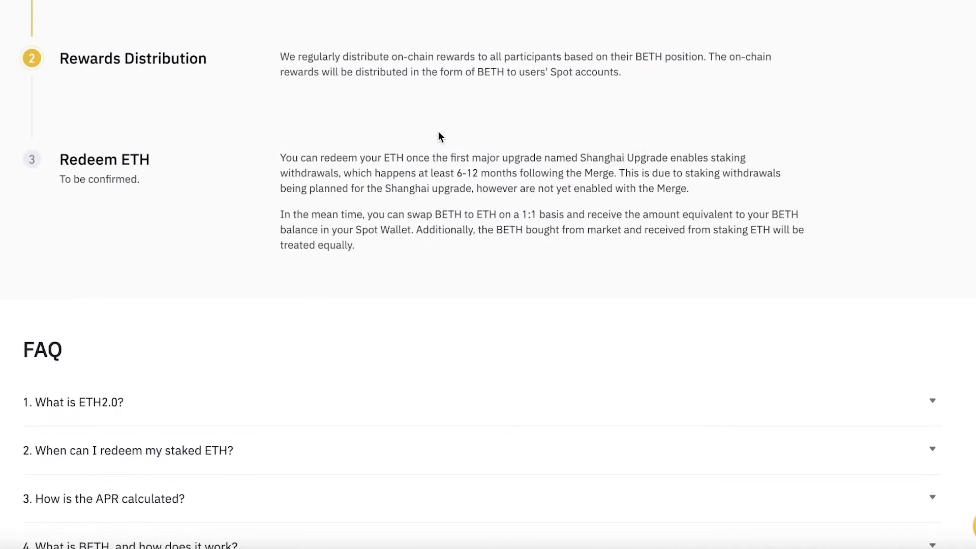
scroll("up", 3)
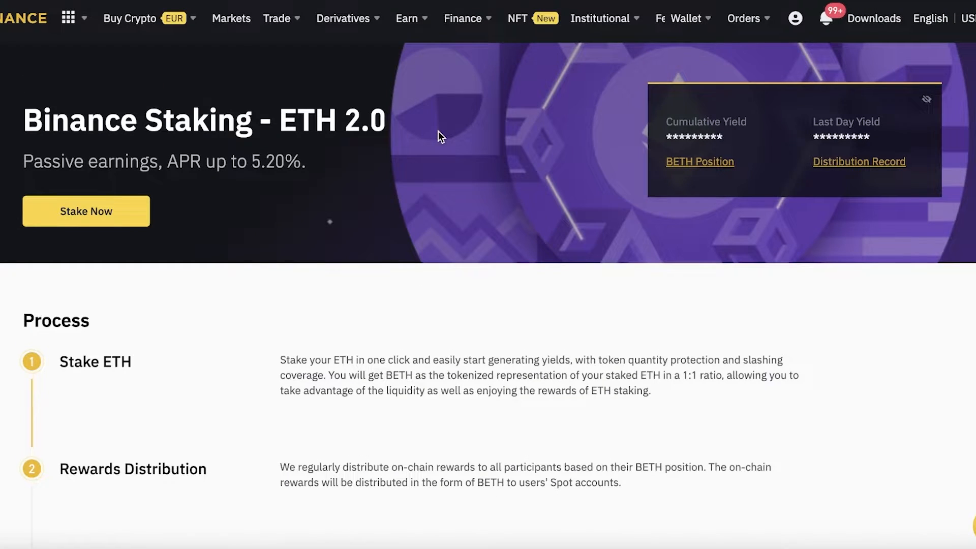
scroll("down", 3)
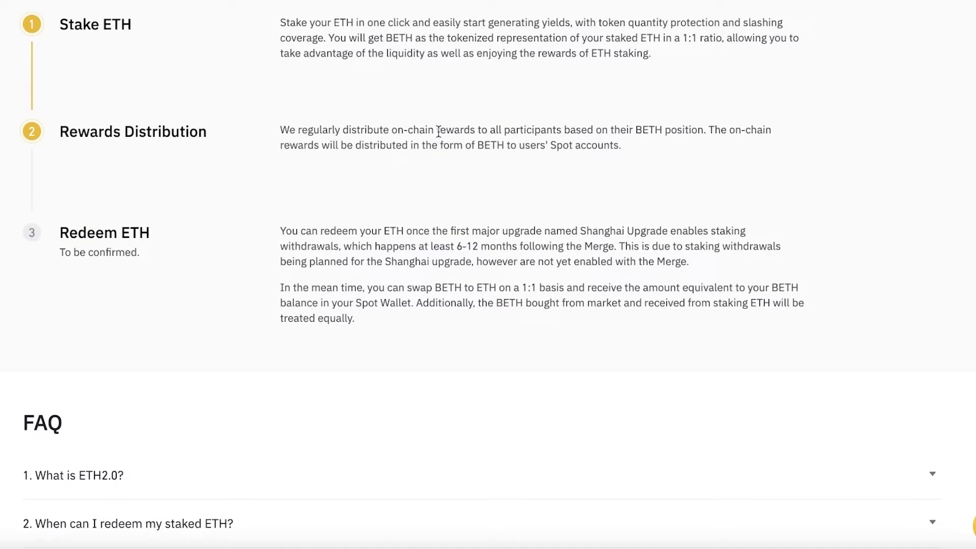
scroll("up", 3)
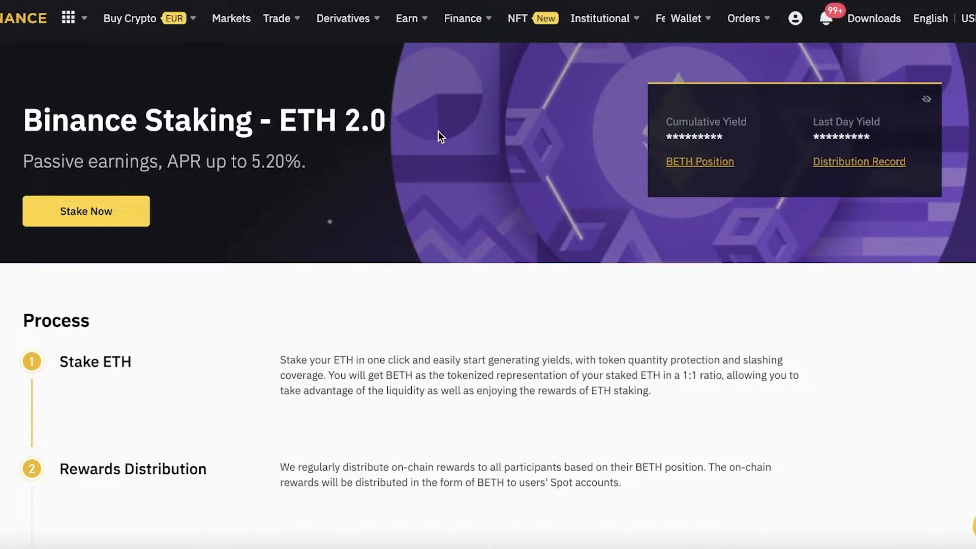
scroll("down", 3)
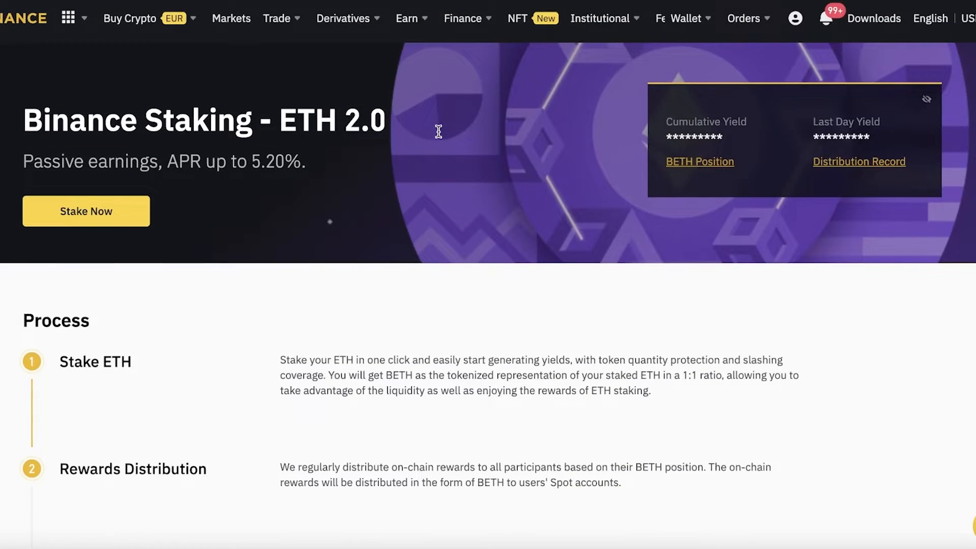
mouse_move(439, 137)
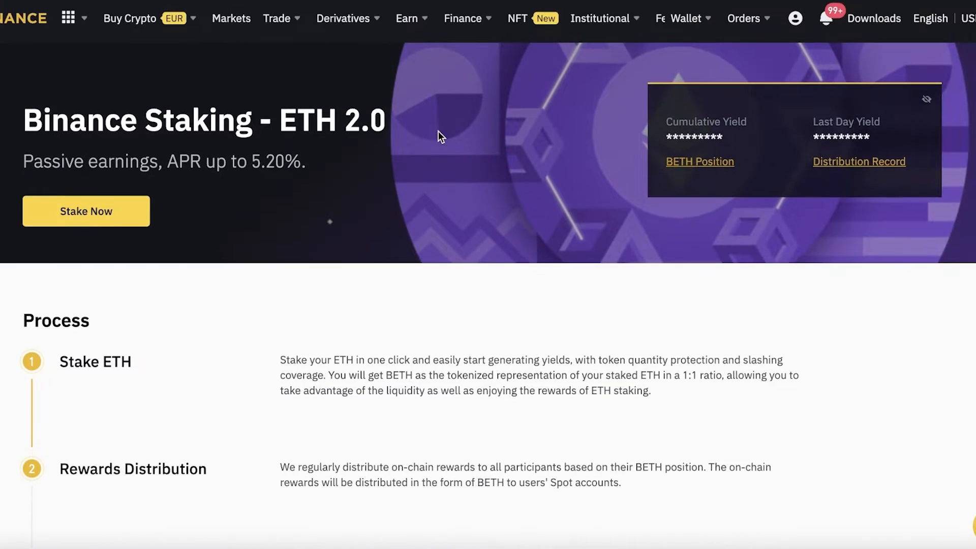
mouse_move(364, 81)
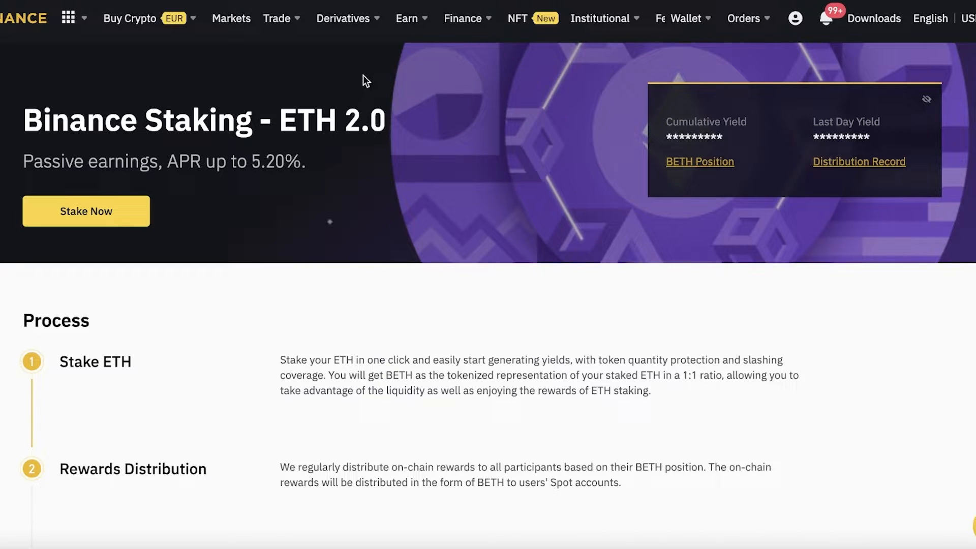
- Go to DeFi Staking from the Earn menu
left_click(462, 19)
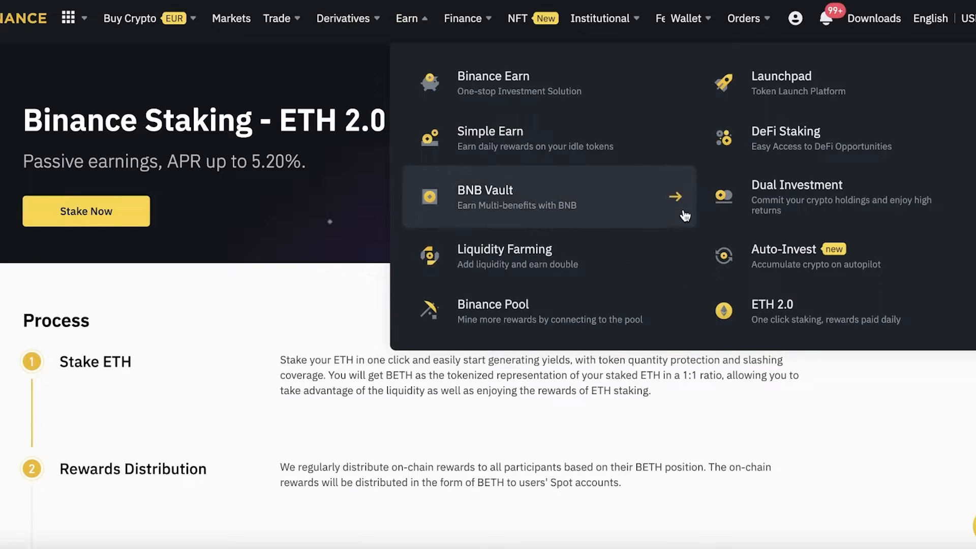
mouse_move(502, 311)
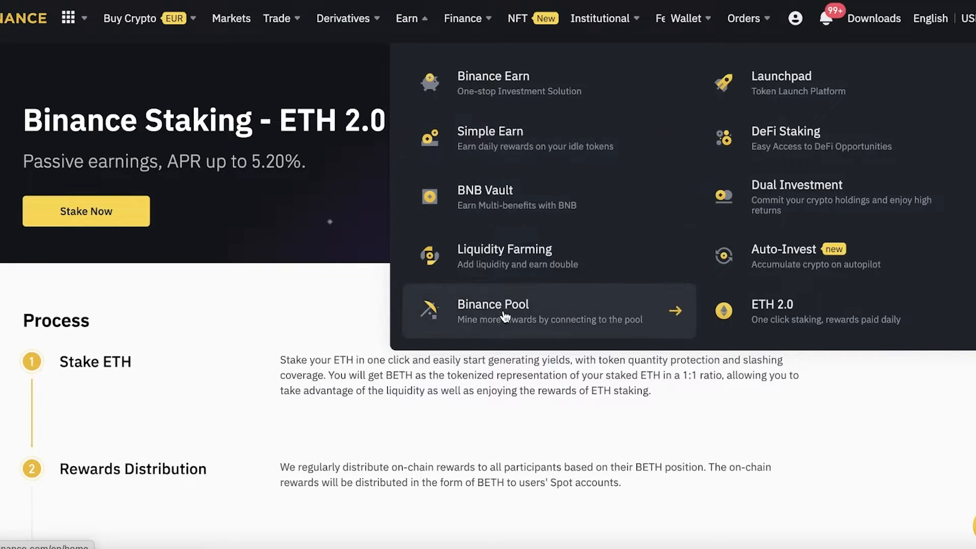
mouse_move(408, 19)
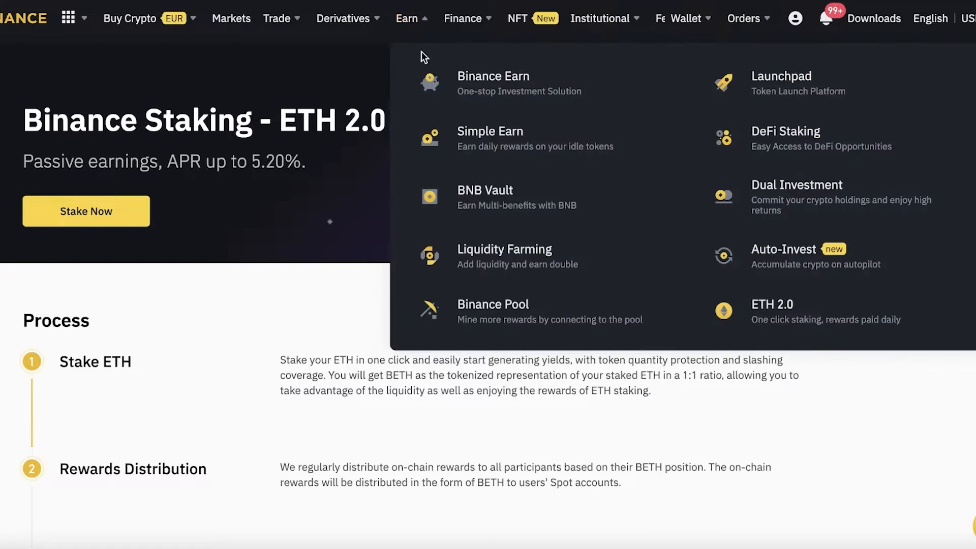
left_click(493, 76)
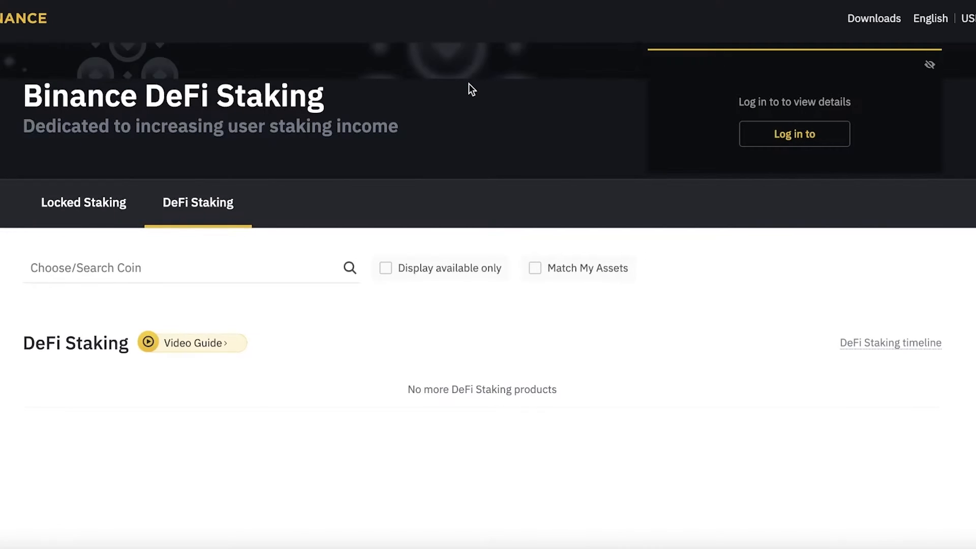
scroll("down", 3)
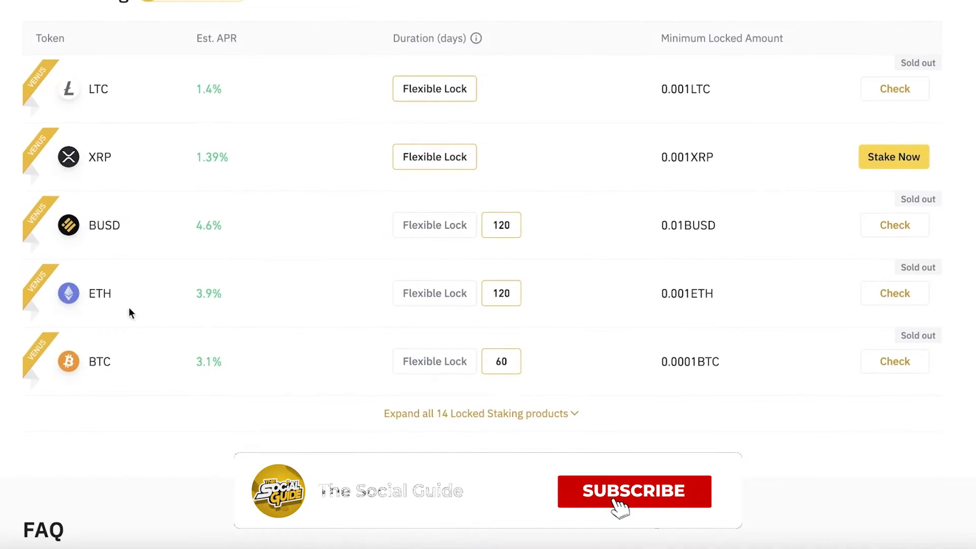
left_click(634, 491)
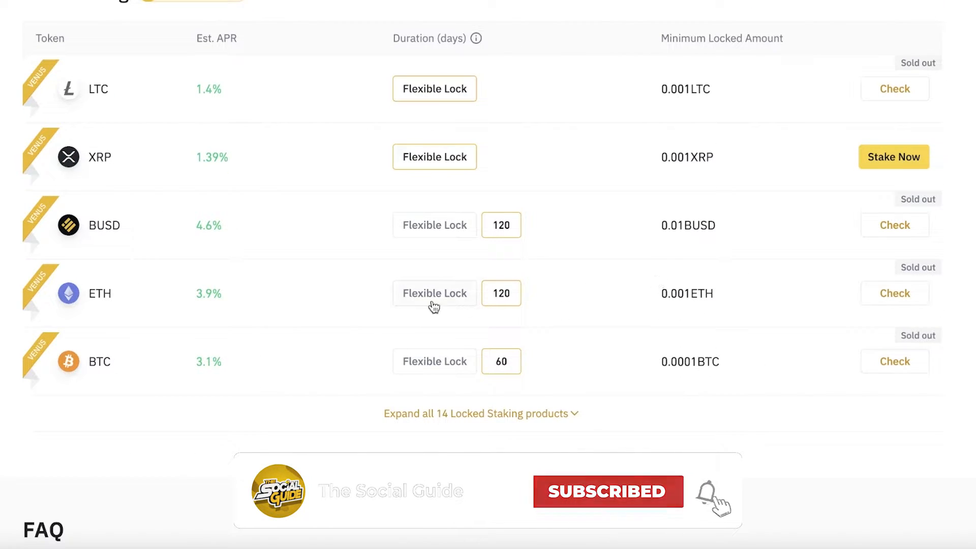
scroll("down", 3)
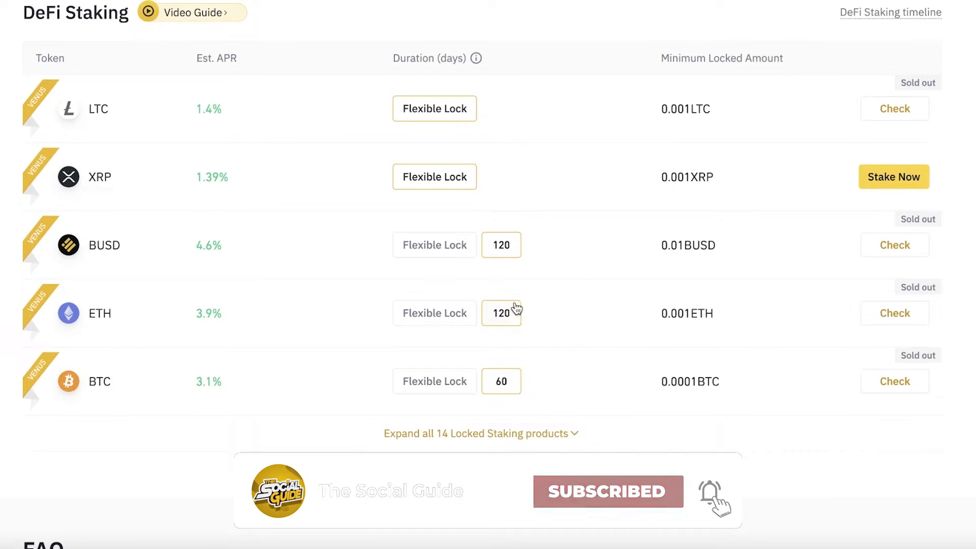
left_click(434, 313)
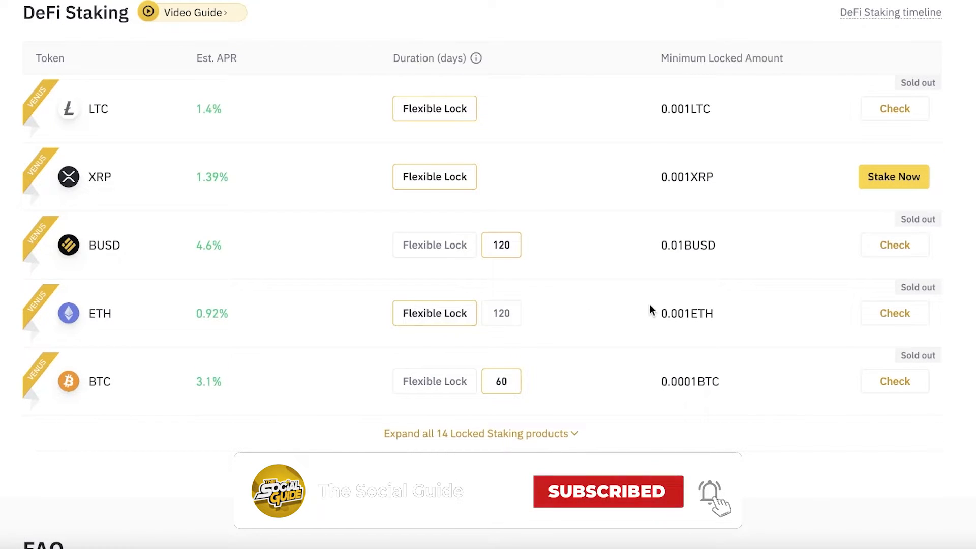
scroll("down", 3)
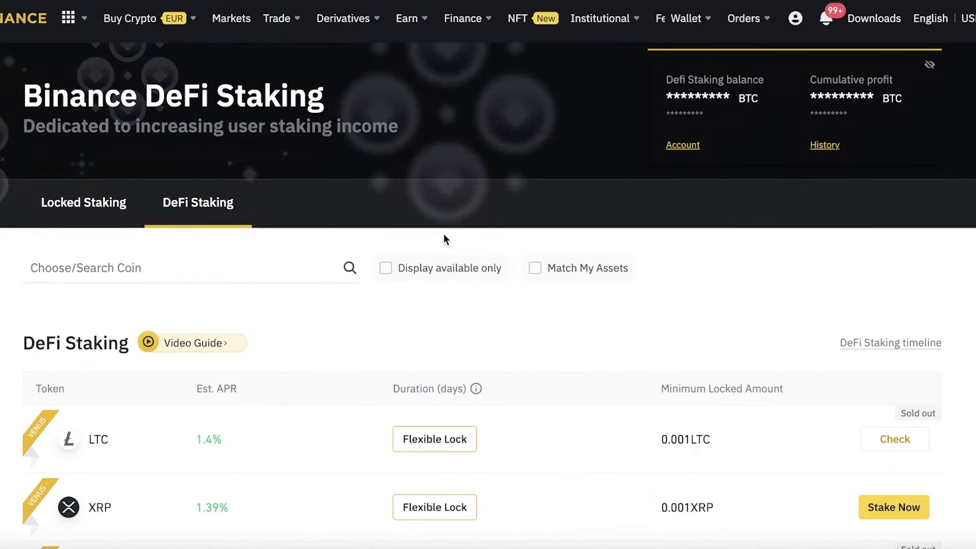
scroll("down", 3)
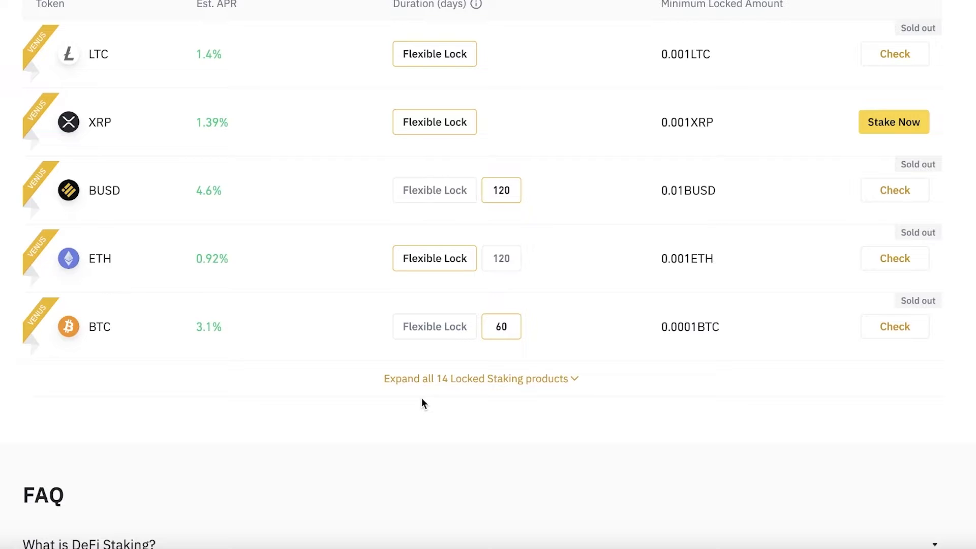
left_click(480, 378)
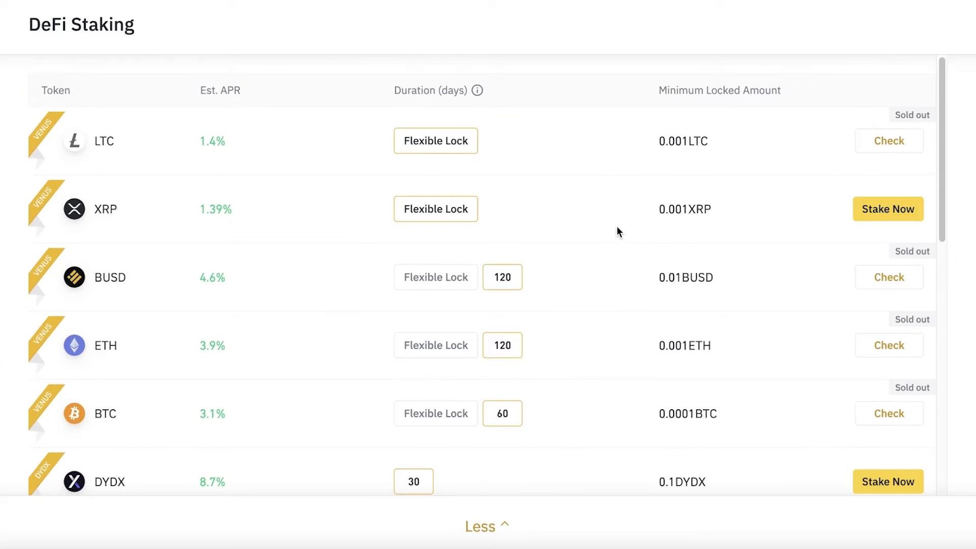
scroll("down", 3)
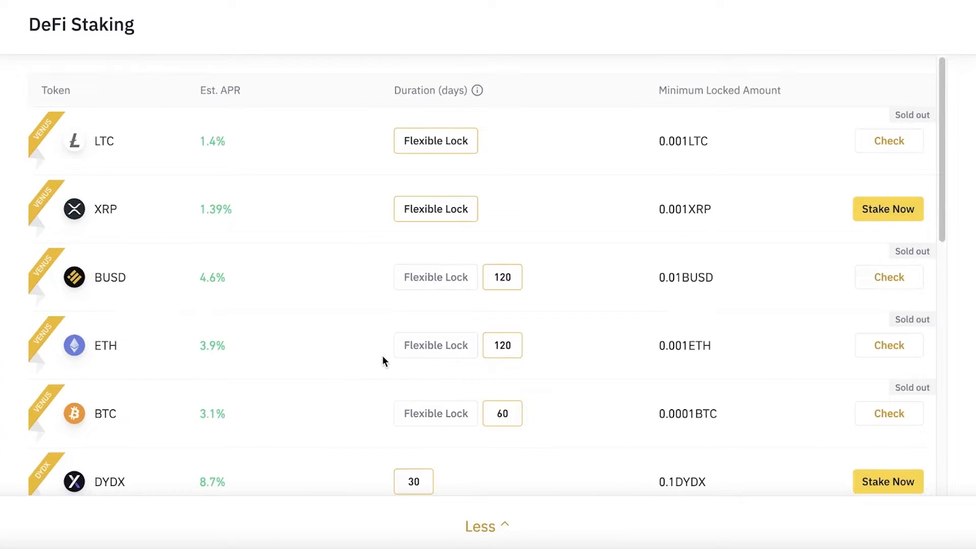
scroll("down", 3)
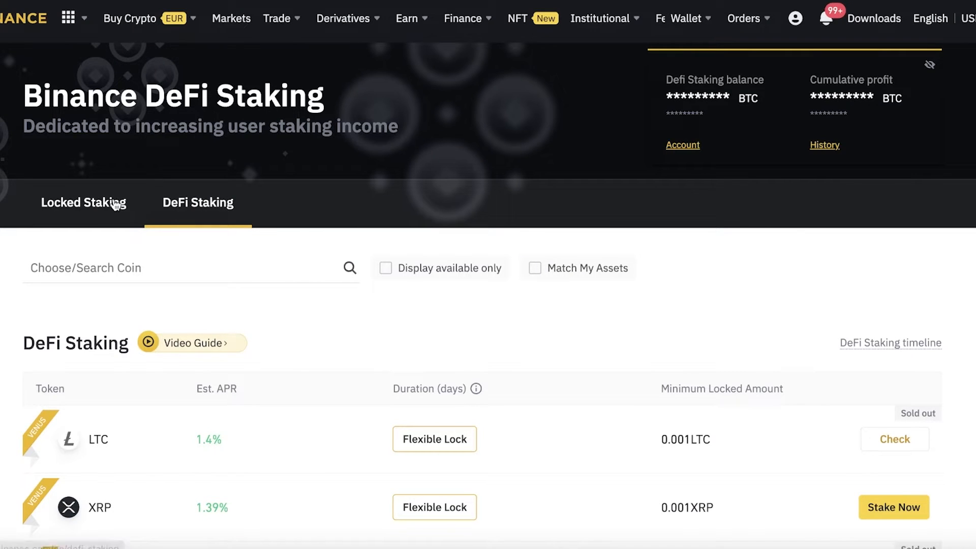
- Scroll the Simple Earn Protected Products list, including SOL and NEAR, with their APRs
scroll("down", 3)
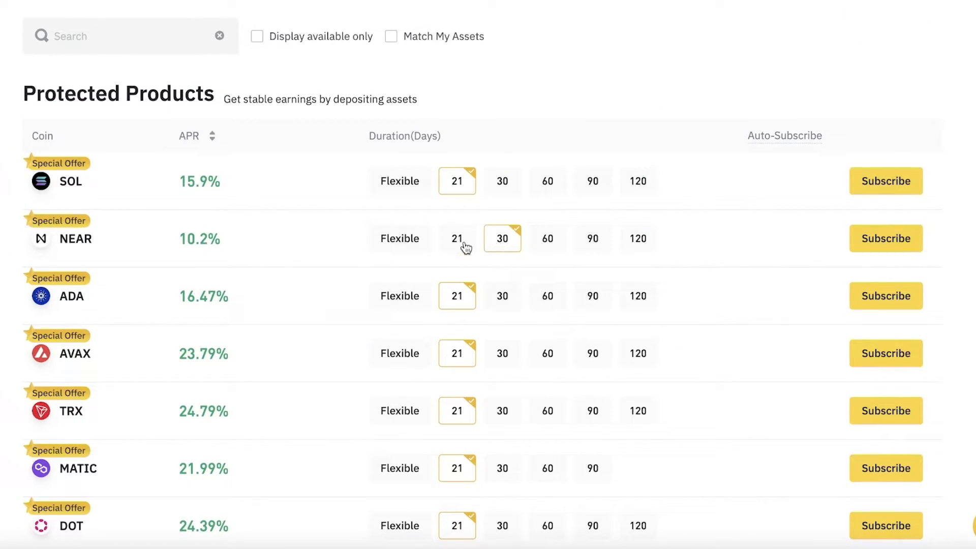
scroll("down", 3)
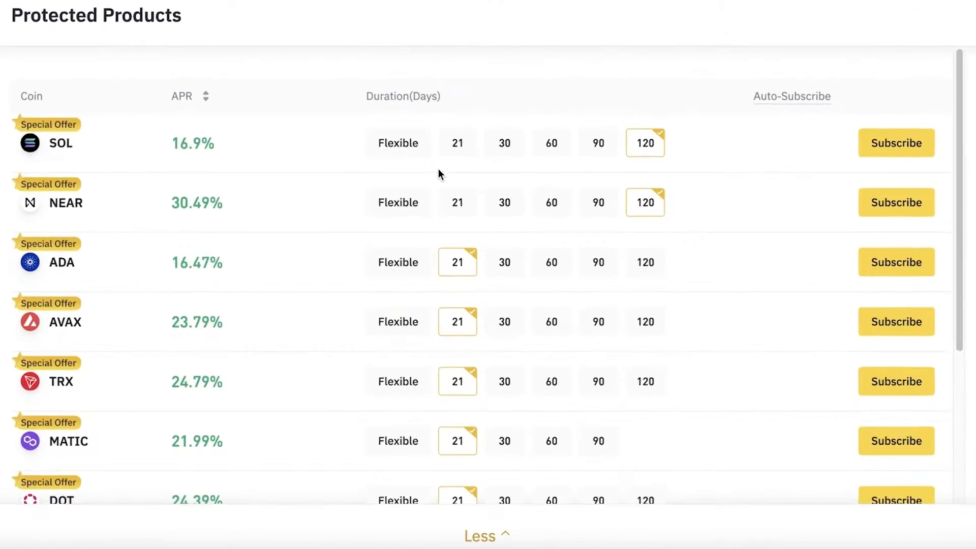
scroll("down", 3)
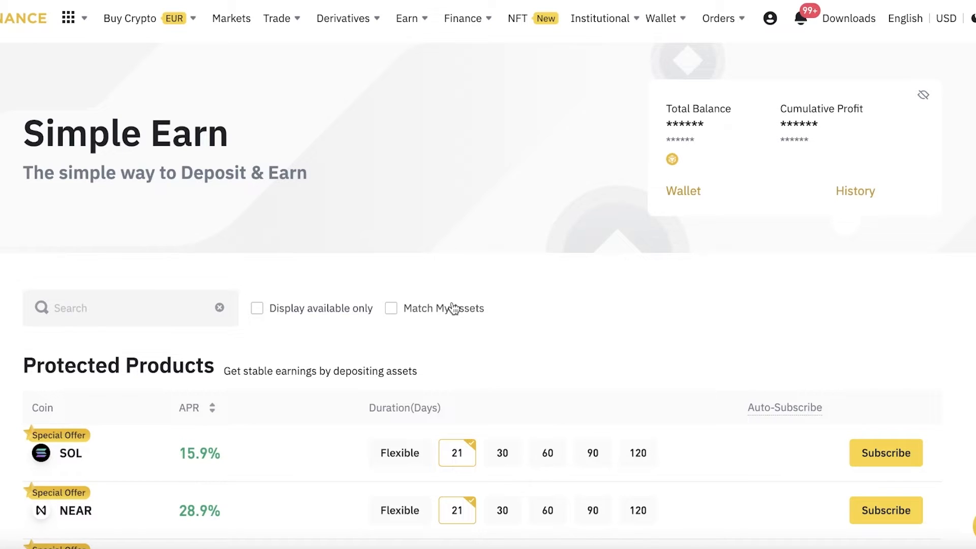
mouse_move(452, 305)
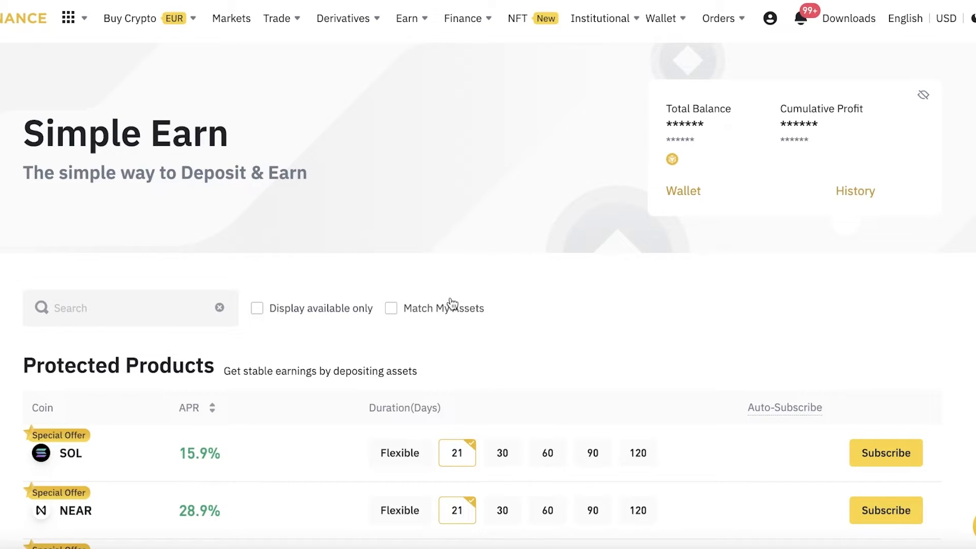
scroll("down", 3)
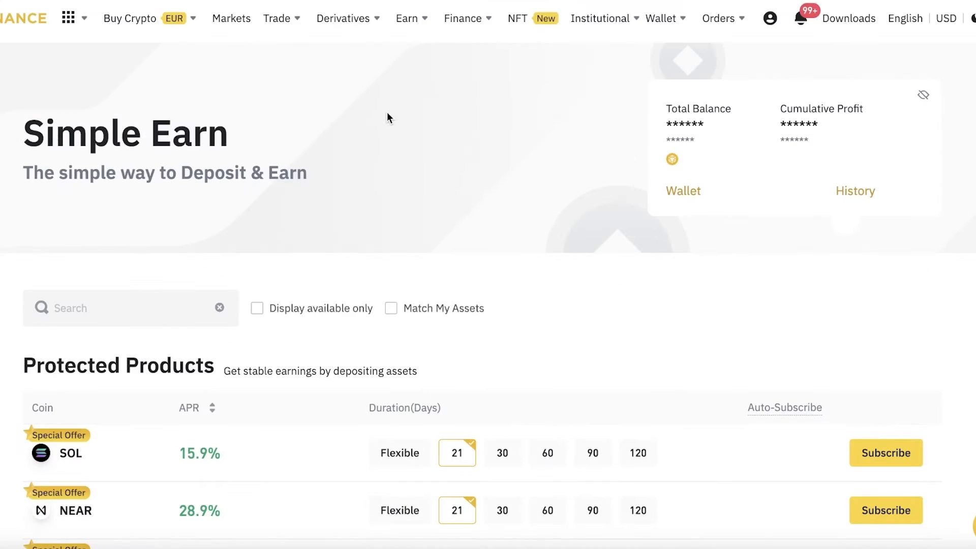
- Return to ETH 2.0 Staking and scroll through the Stake, Rewards Distribution and Redeem steps
left_click(407, 17)
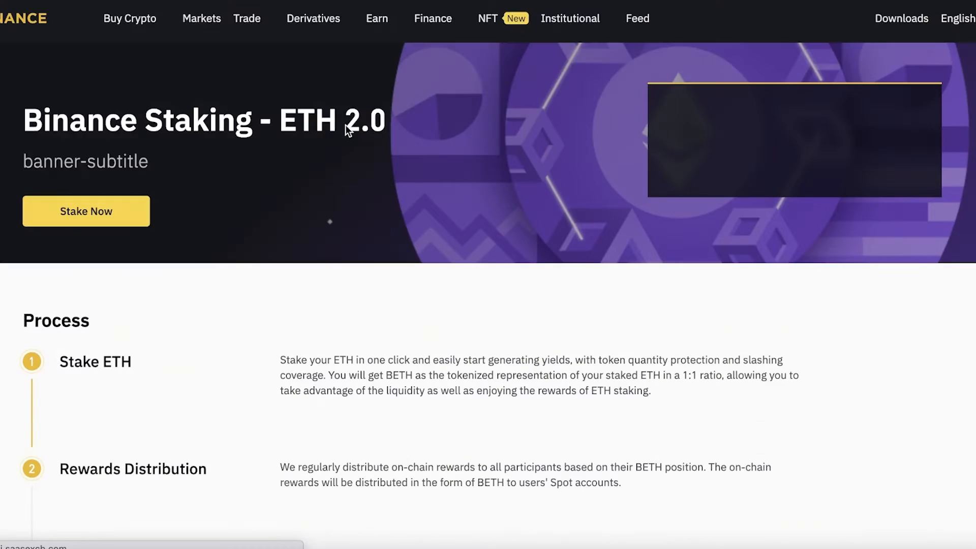
scroll("down", 3)
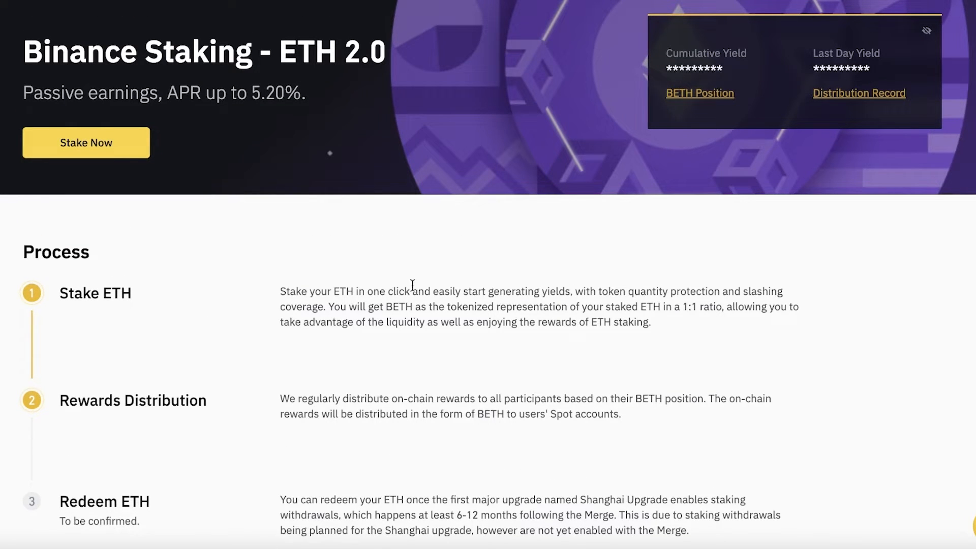
scroll("down", 3)
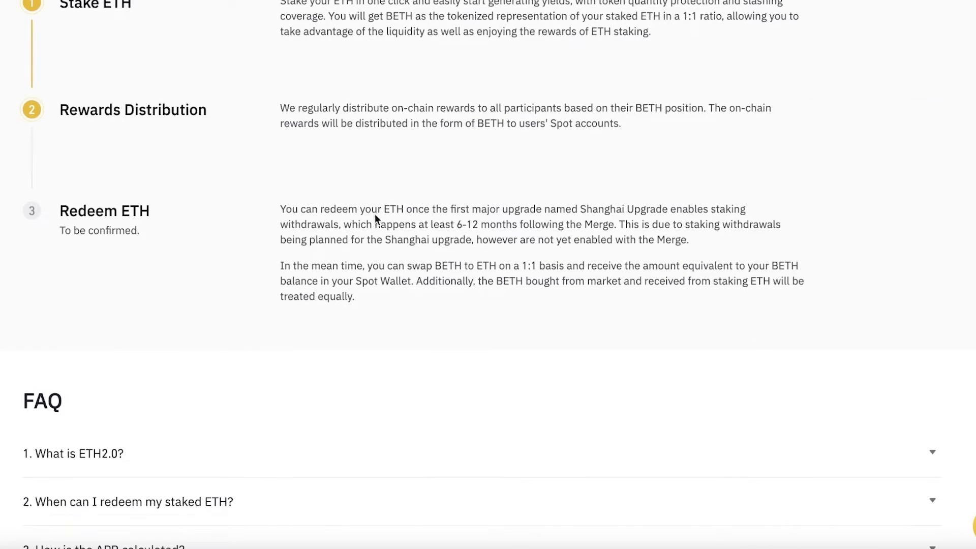
scroll("up", 3)
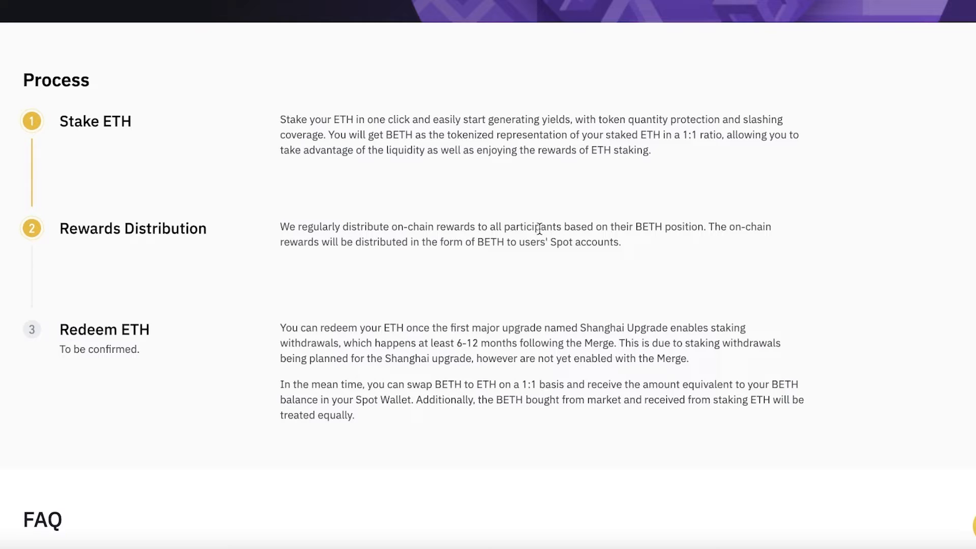
scroll("down", 3)
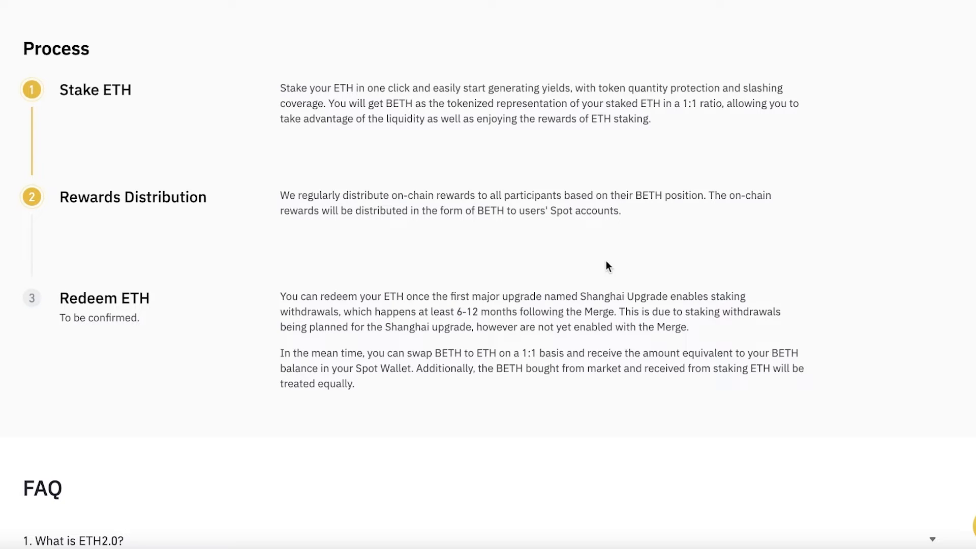
scroll("up", 3)
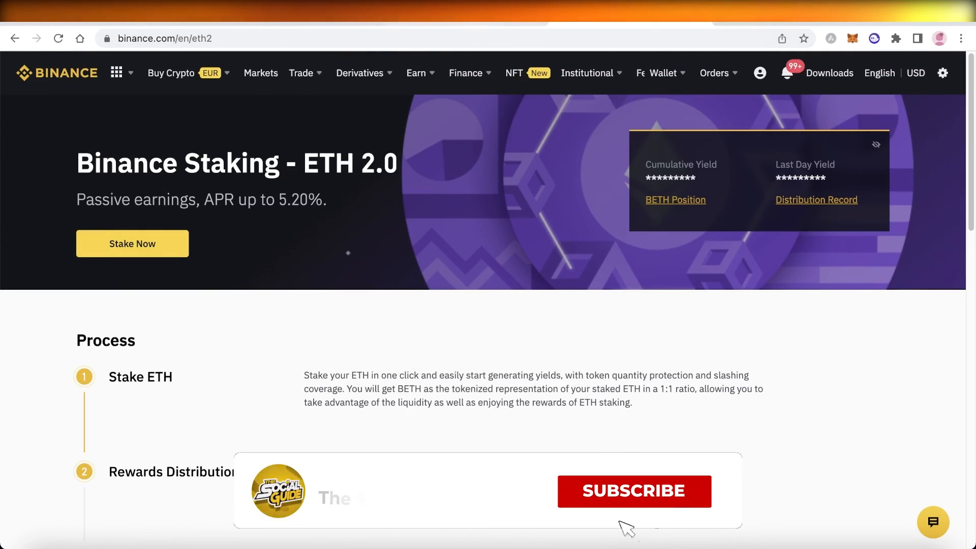
left_click(634, 491)
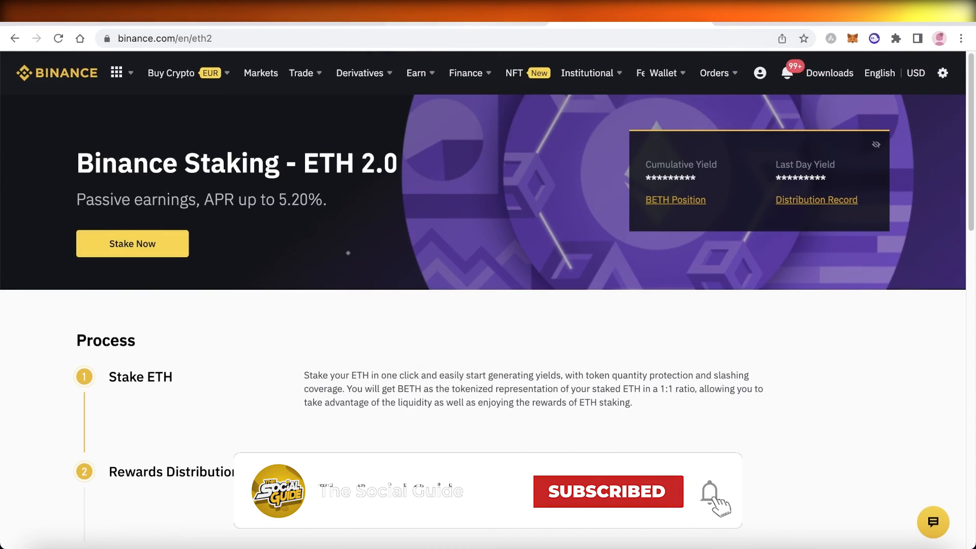